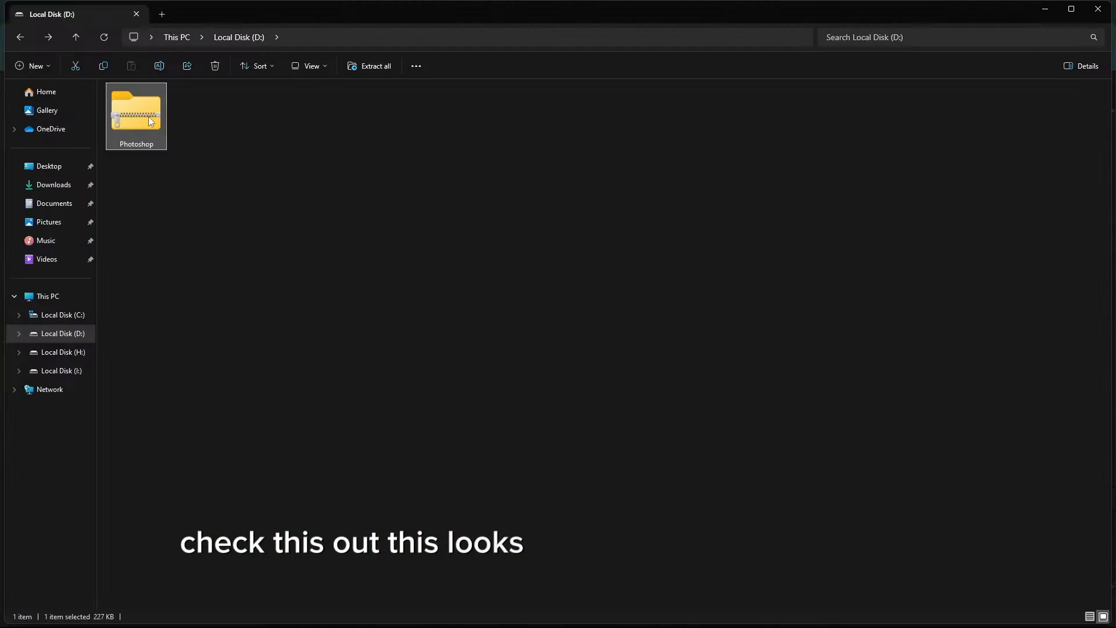
Step: Open Monitoring > Webcam for the connected client and start its camera stream
right_click(136, 113)
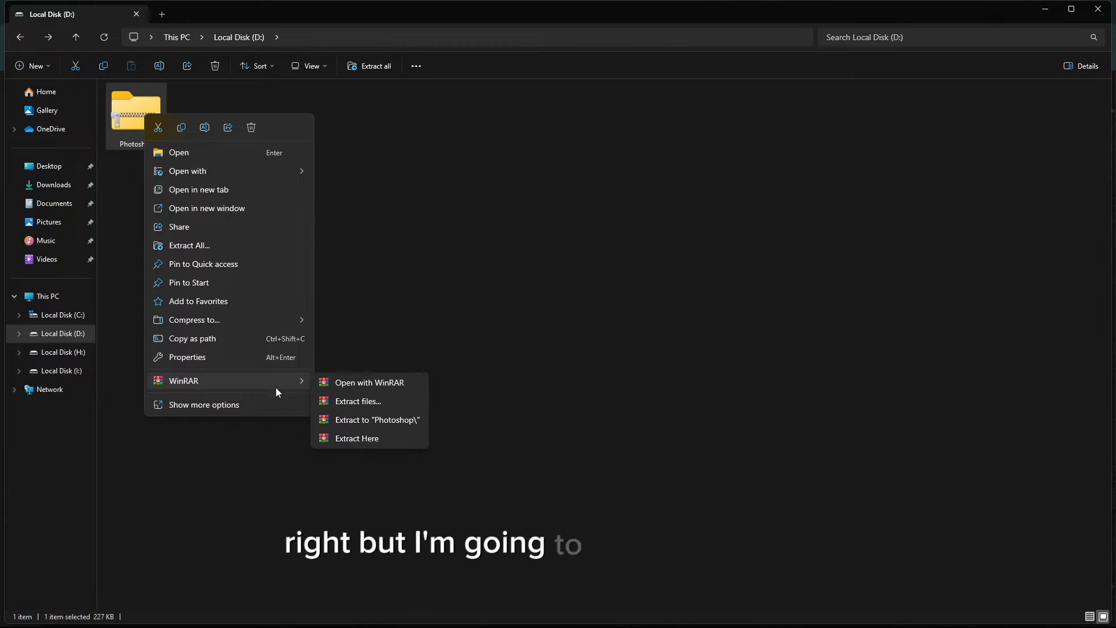
left_click(376, 419)
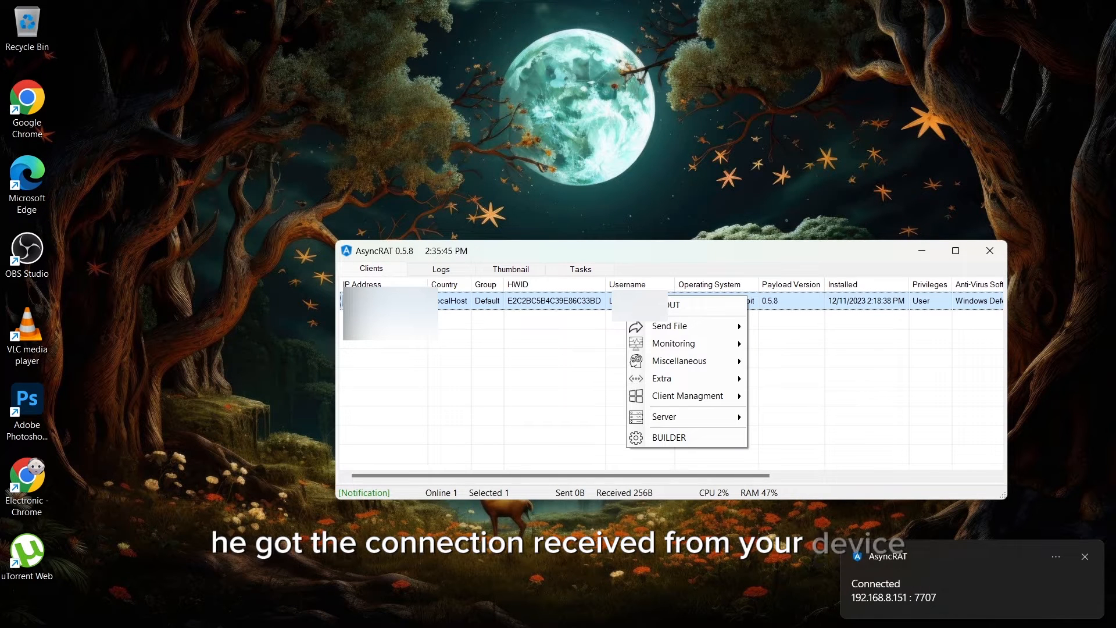
left_click(672, 343)
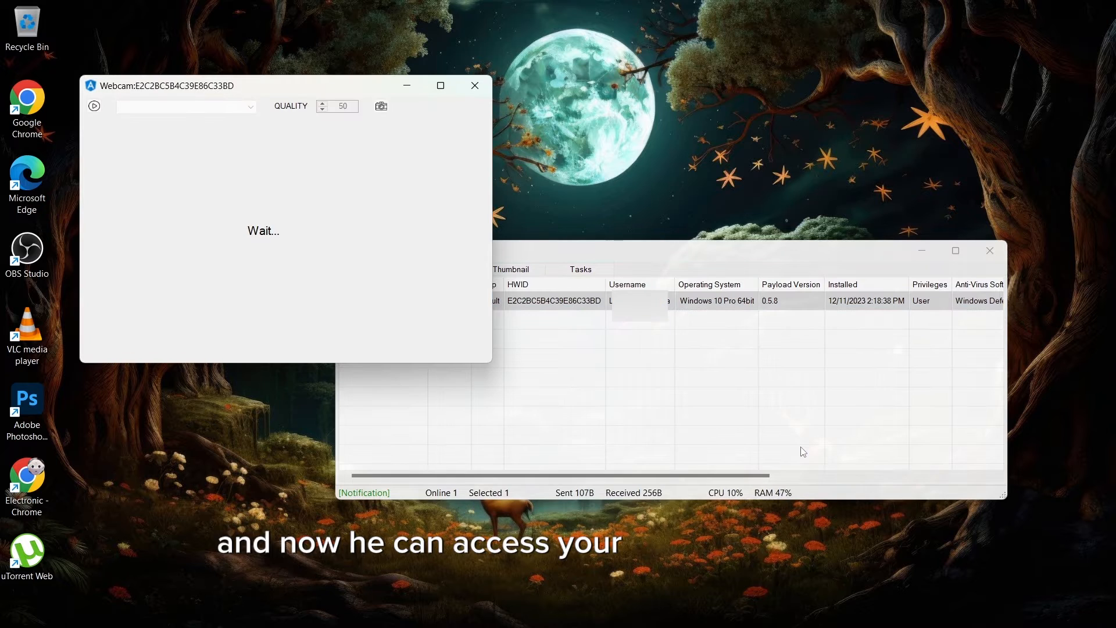
left_click(93, 106)
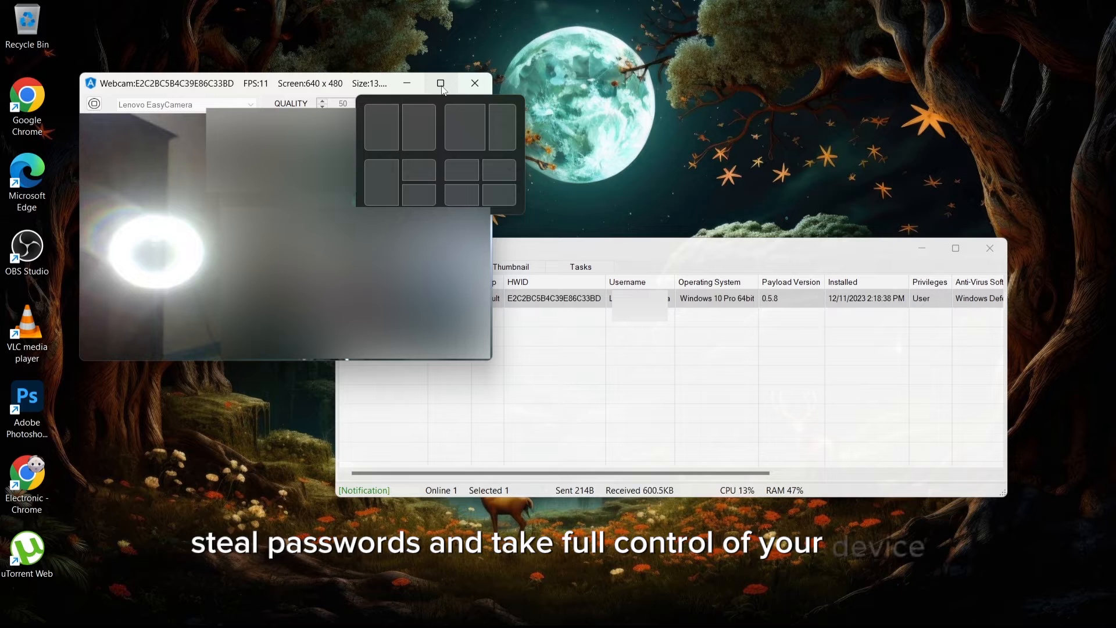
left_click(417, 127)
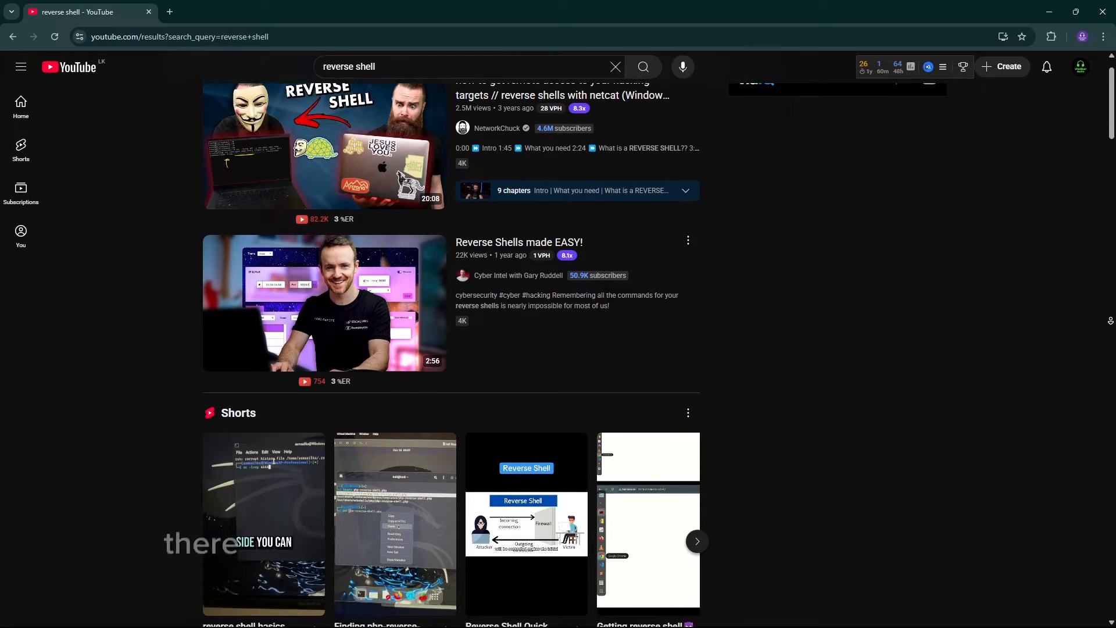
scroll("down", 3)
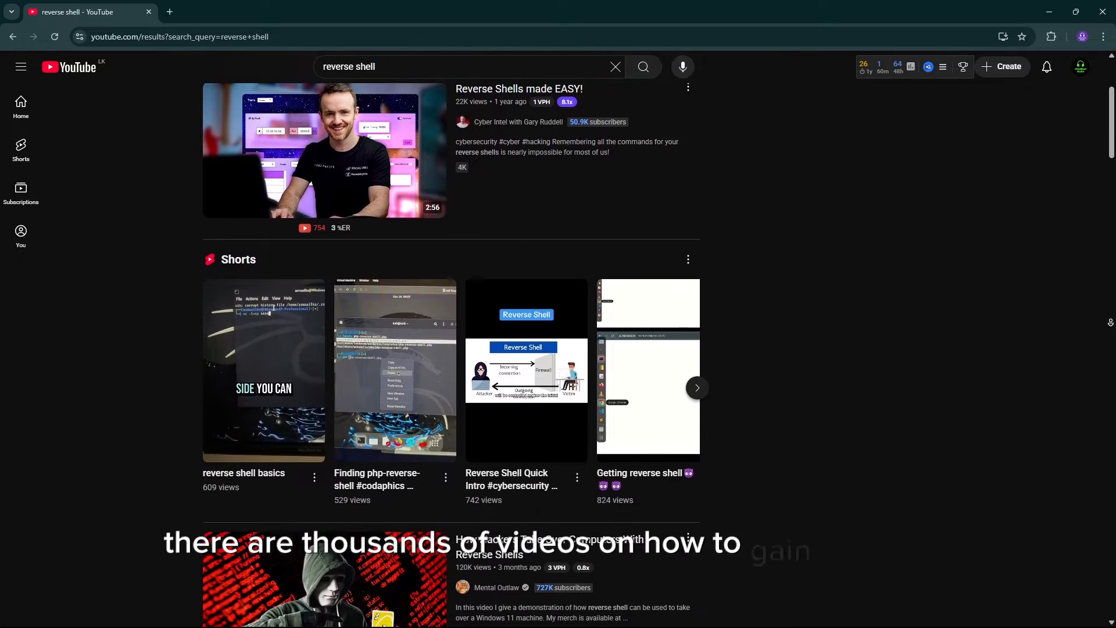
scroll("down", 3)
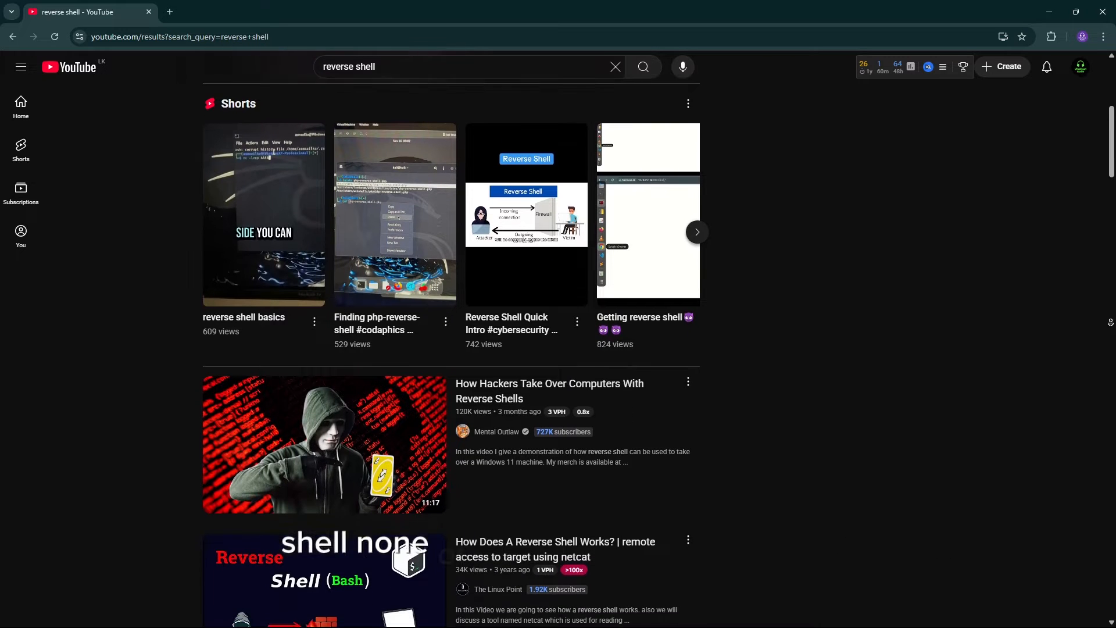
scroll("down", 3)
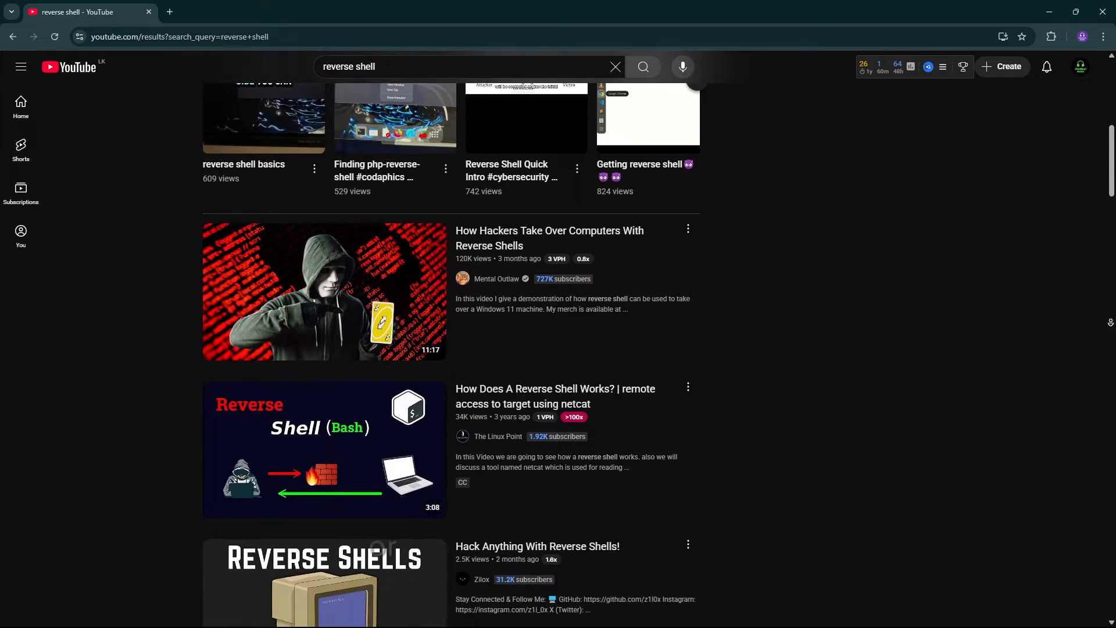
scroll("down", 3)
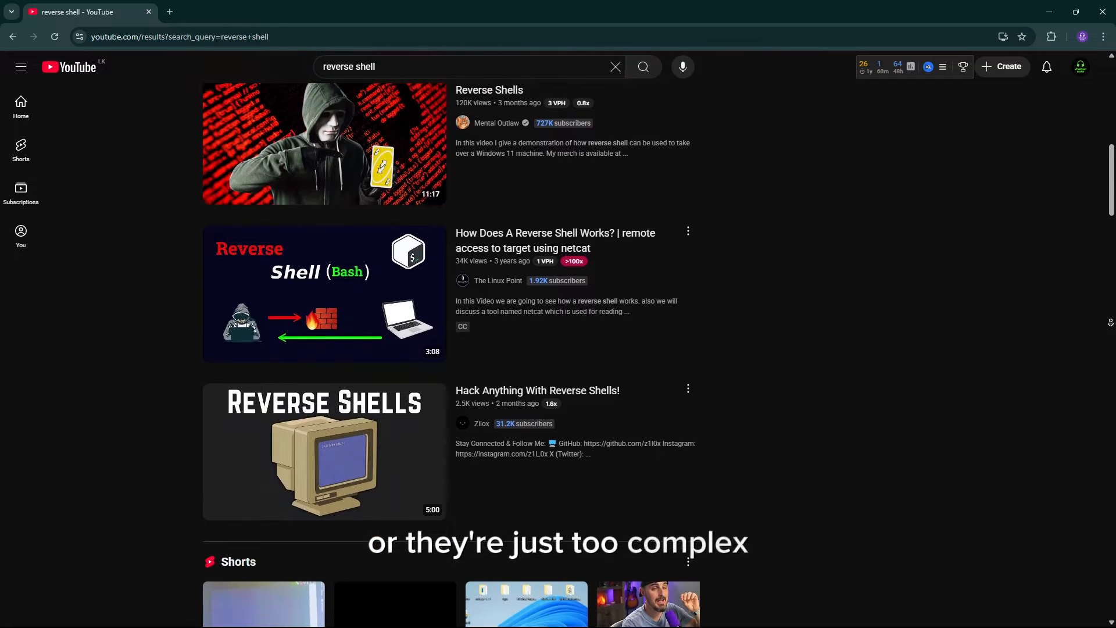
scroll("down", 3)
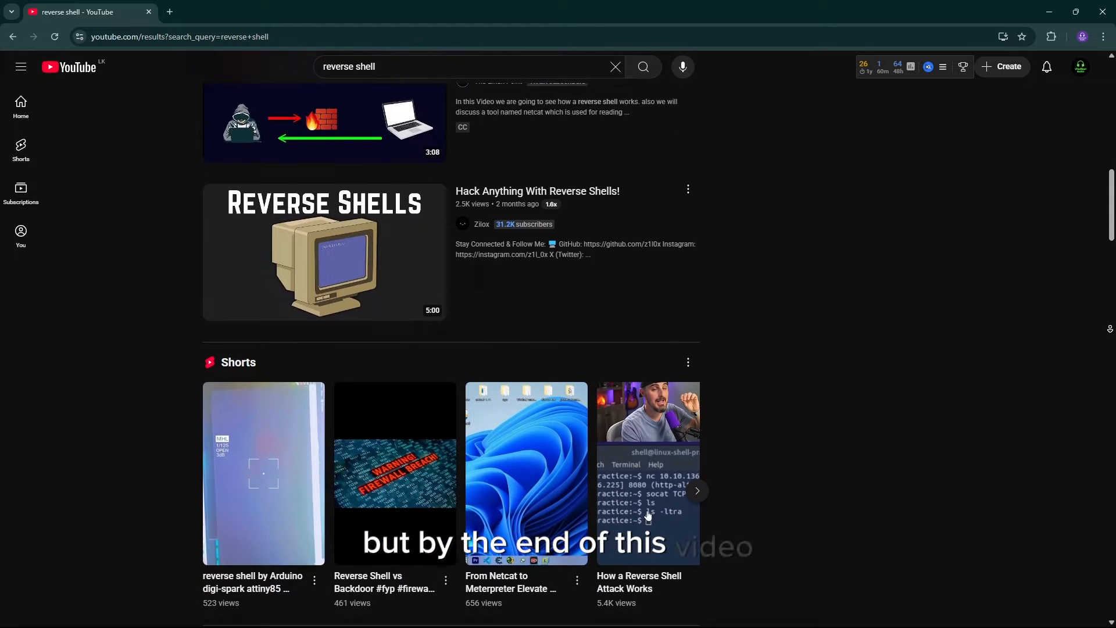
scroll("down", 3)
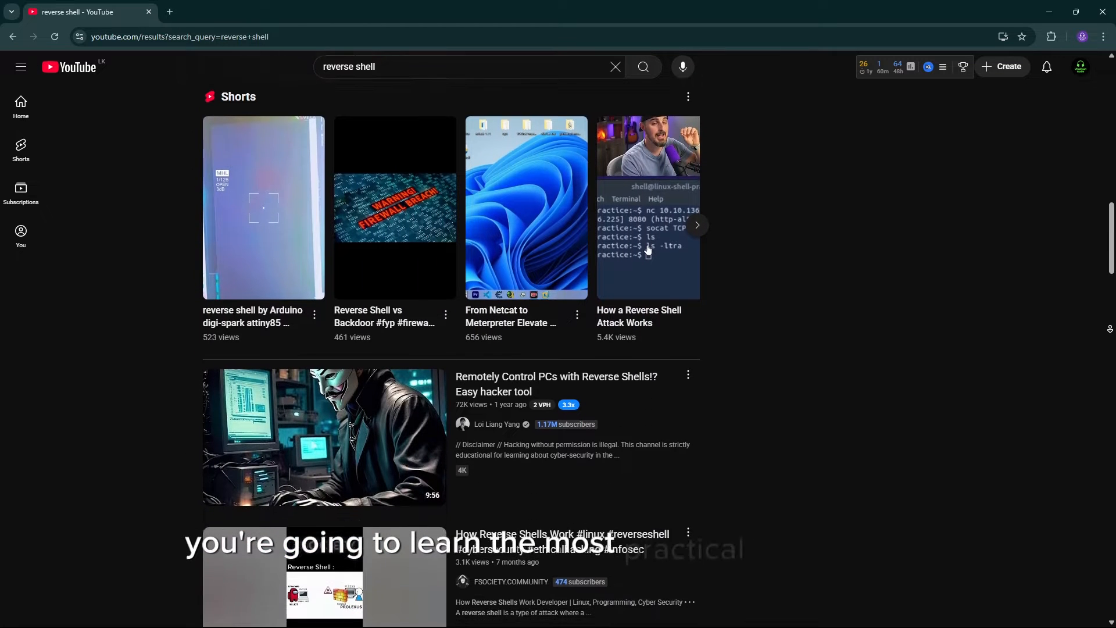
scroll("down", 3)
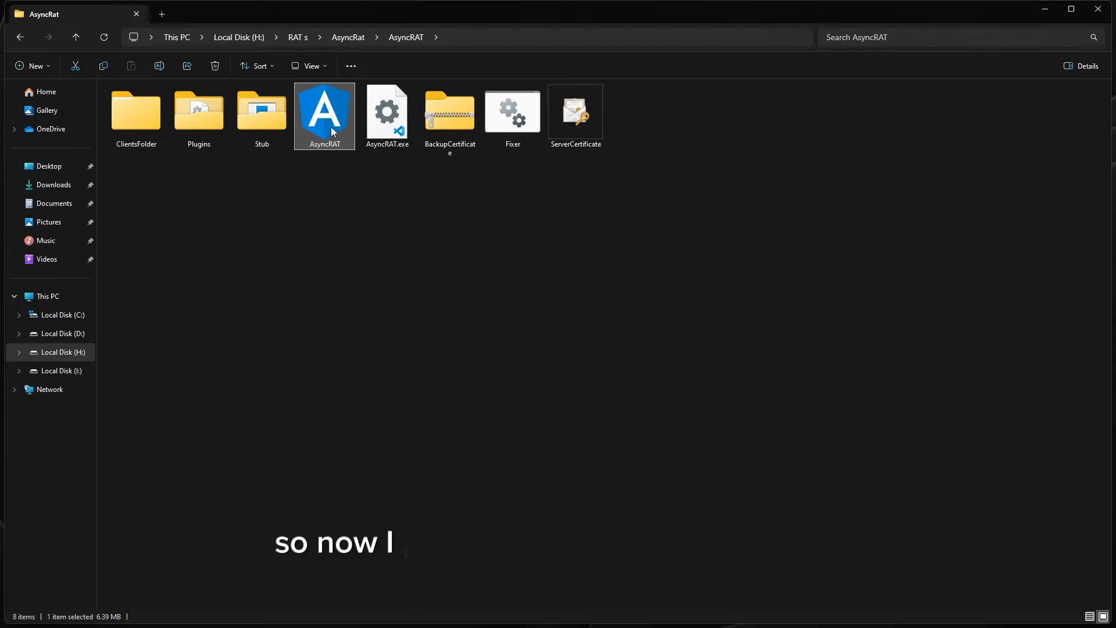
Step: Launch AsyncRAT, open the Builder, and run ipconfig to select the local IPv4 address
double_click(324, 111)
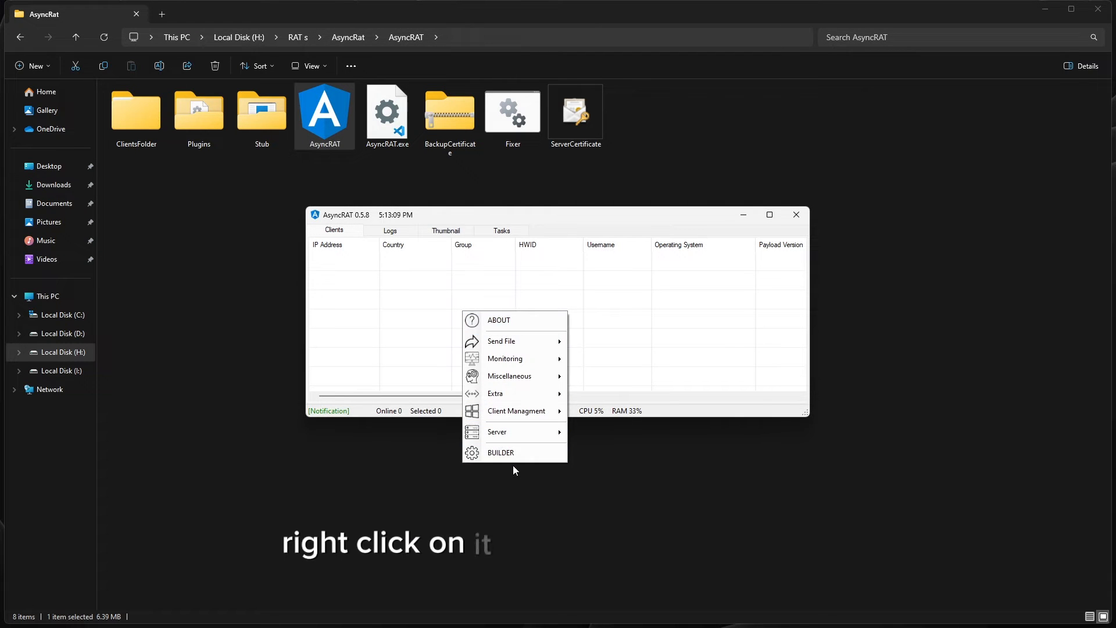
left_click(501, 453)
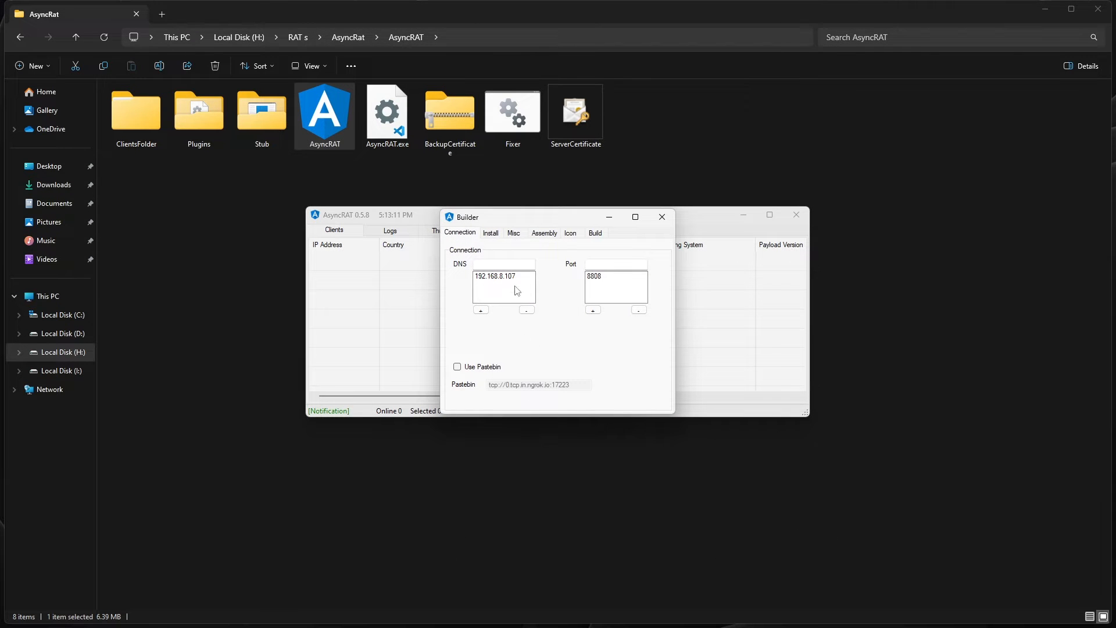
left_click(525, 308)
type("cmd")
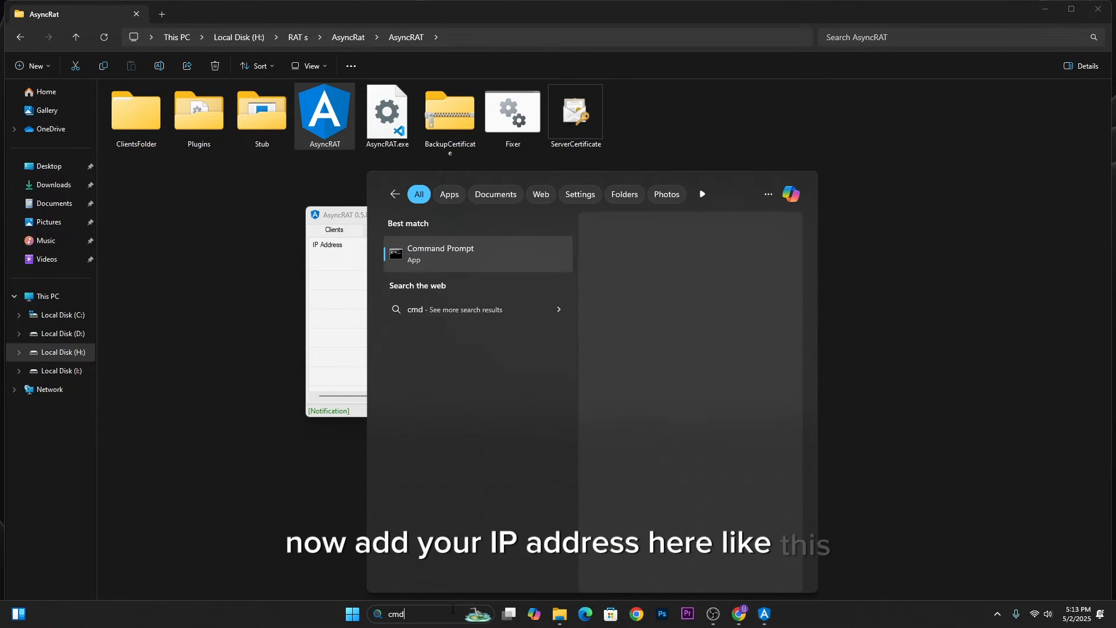
left_click(440, 253)
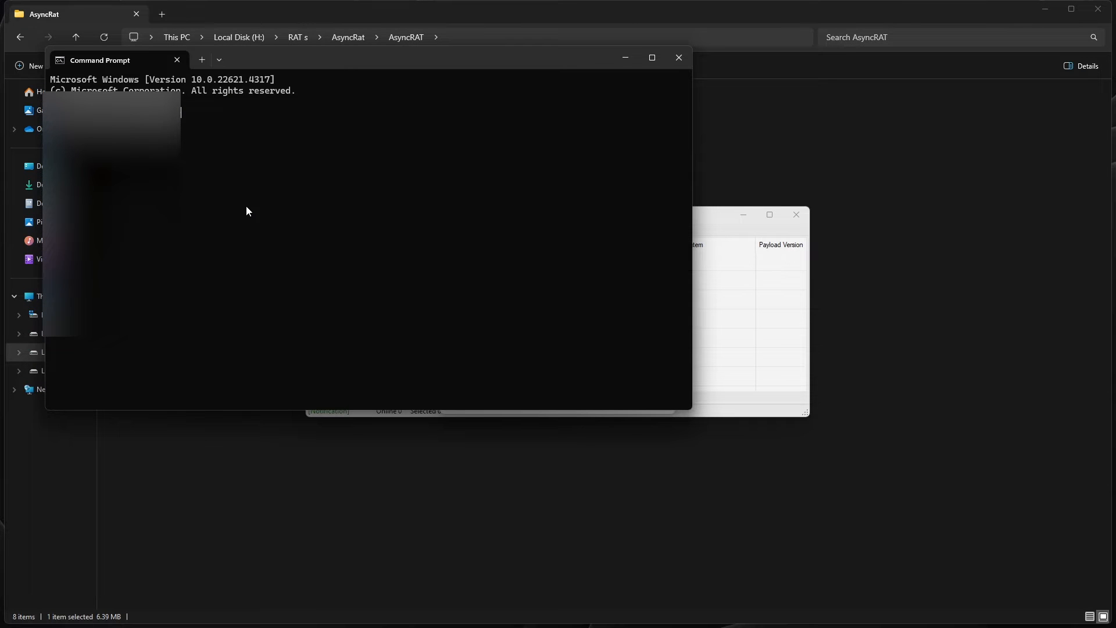
type("ipconfig")
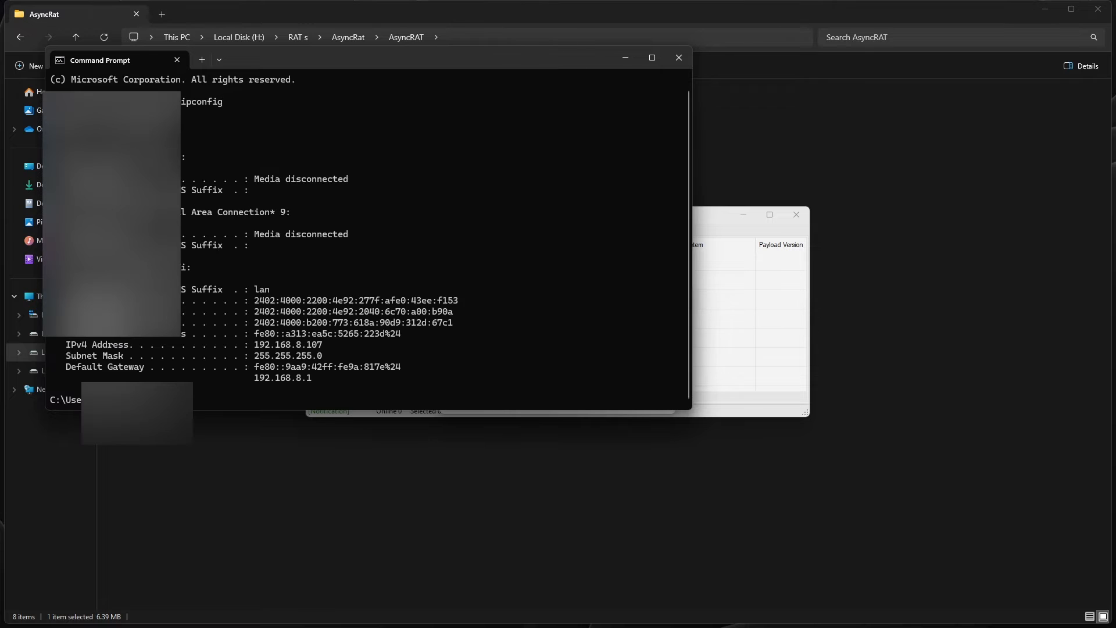
double_click(274, 345)
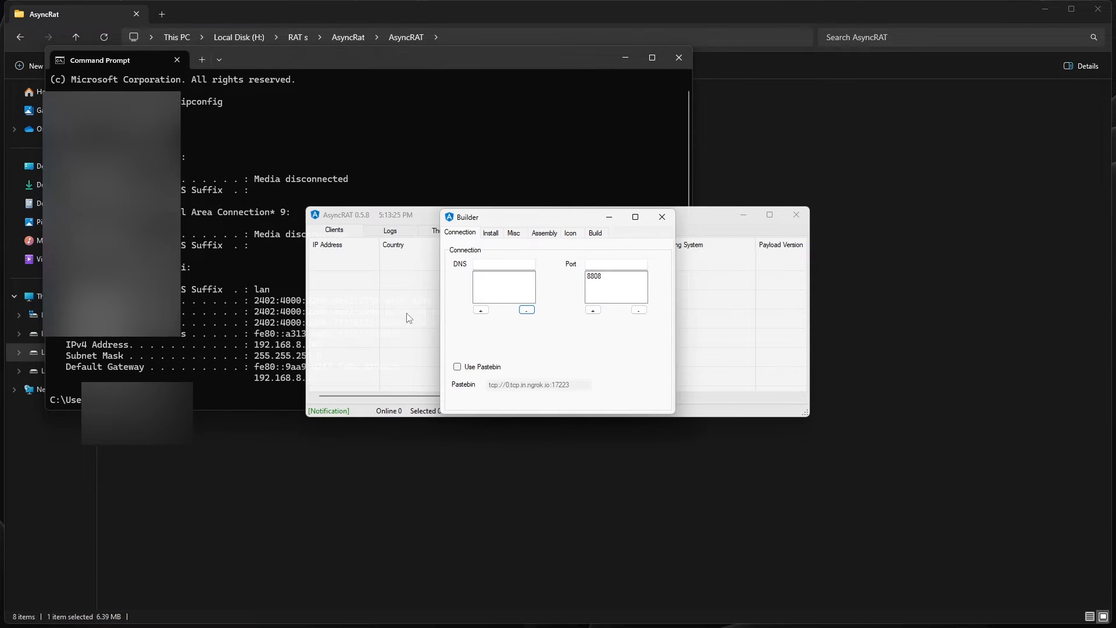
Step: Add 192.168.8.107 as the connection host and enable Anti Analysis
left_click(481, 309)
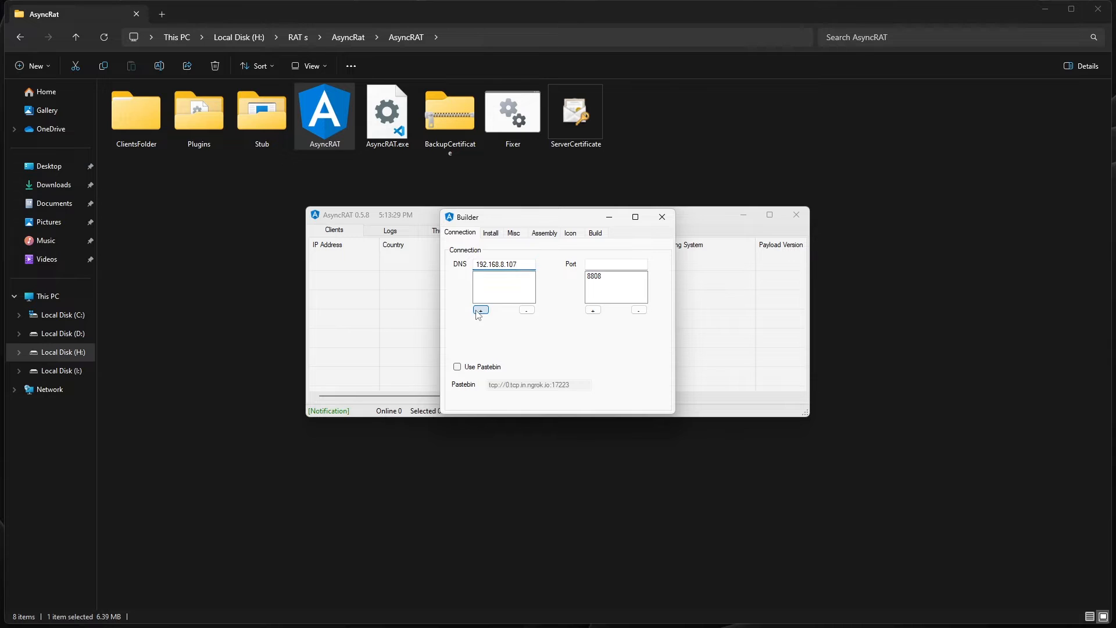
left_click(513, 232)
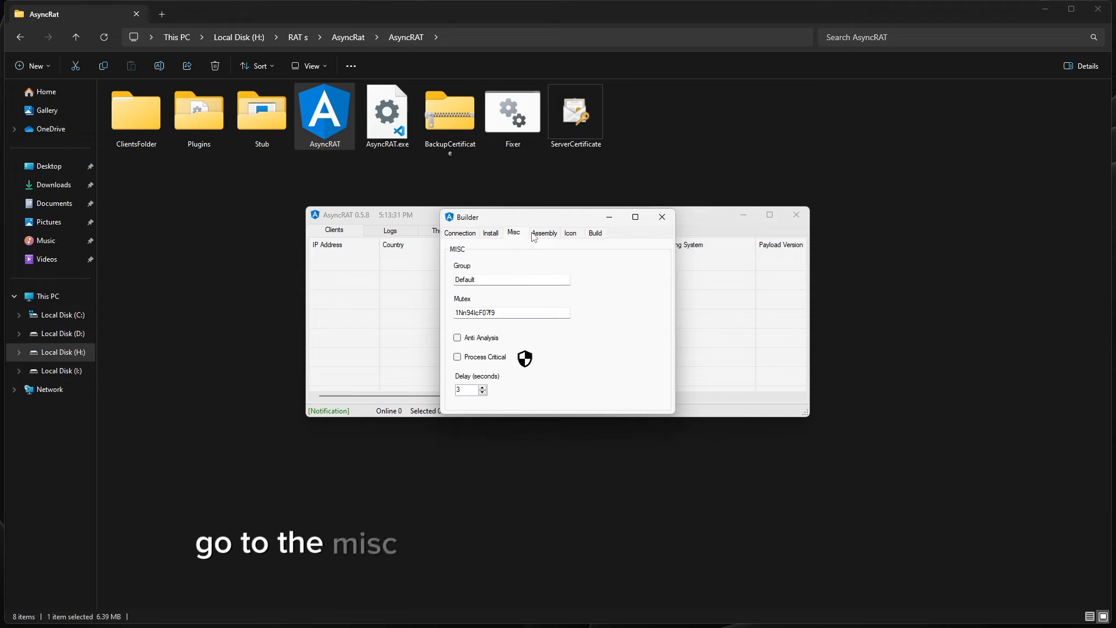
left_click(457, 337)
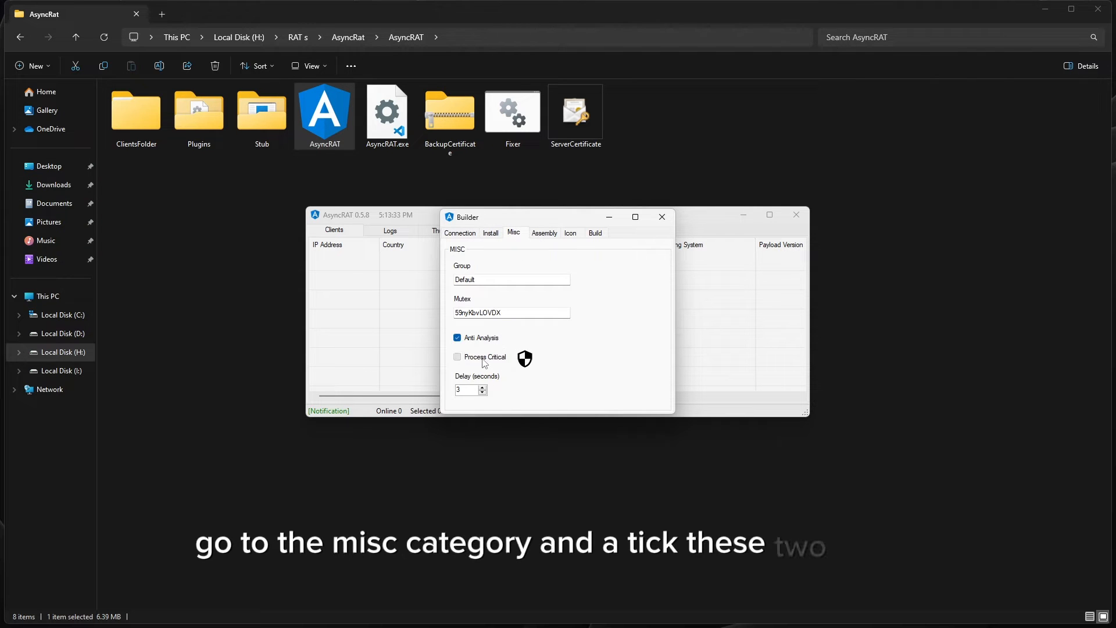
Step: Build the client and save it as AsyncClient
left_click(594, 232)
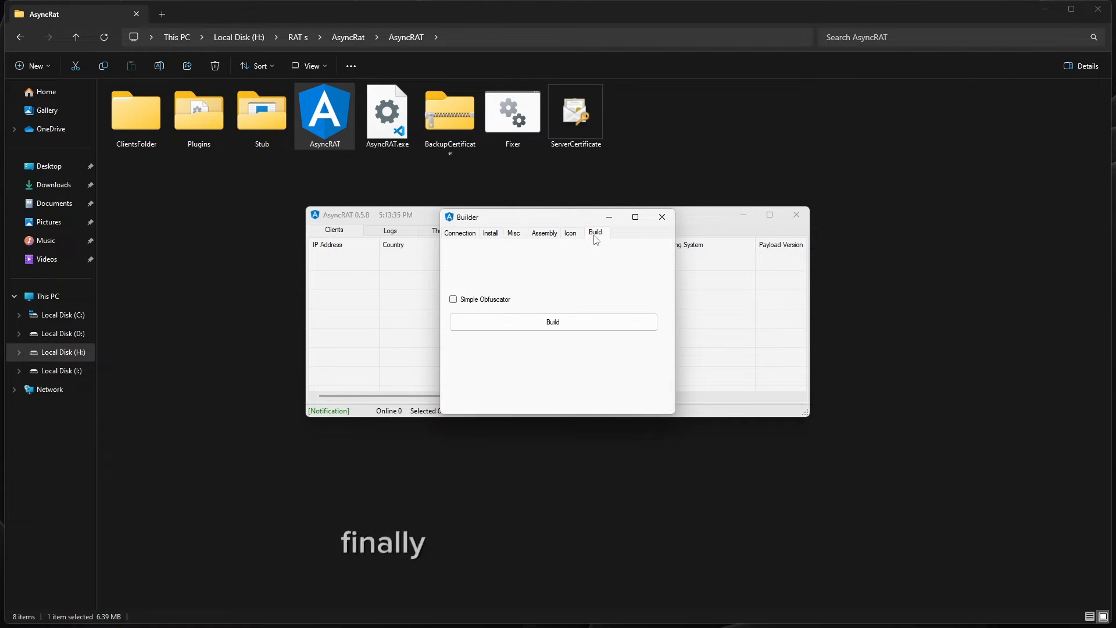
left_click(553, 321)
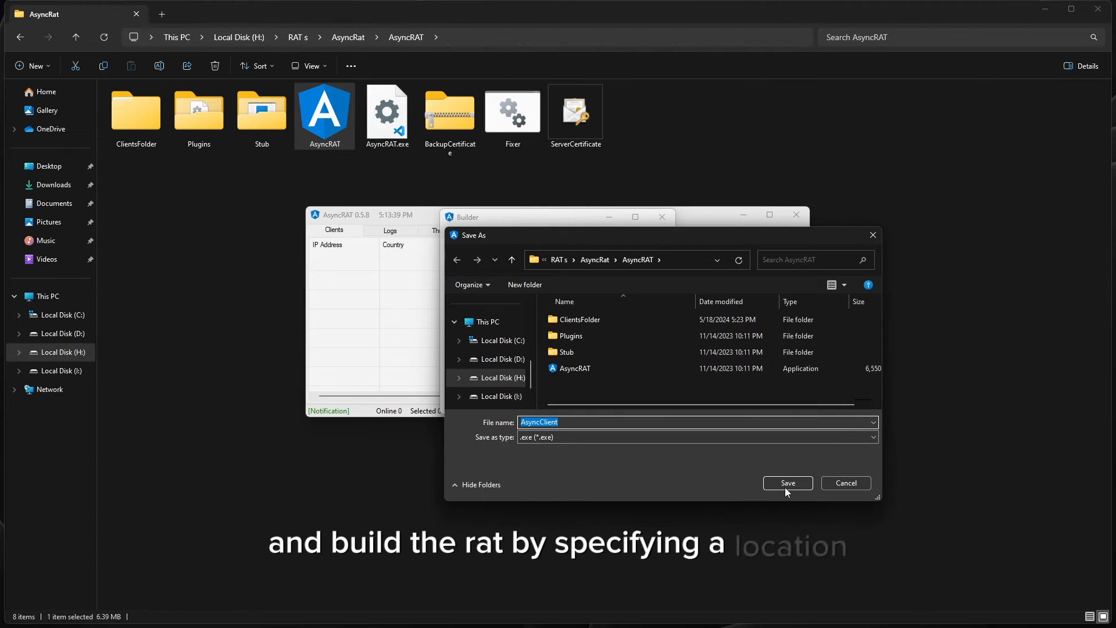
left_click(786, 482)
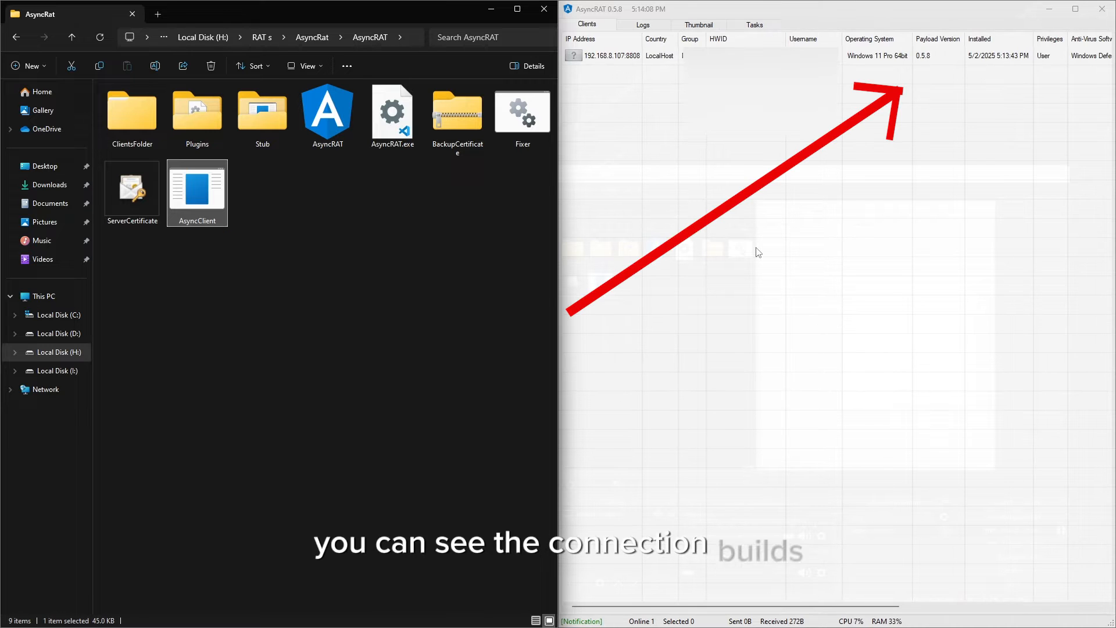
mouse_move(496, 273)
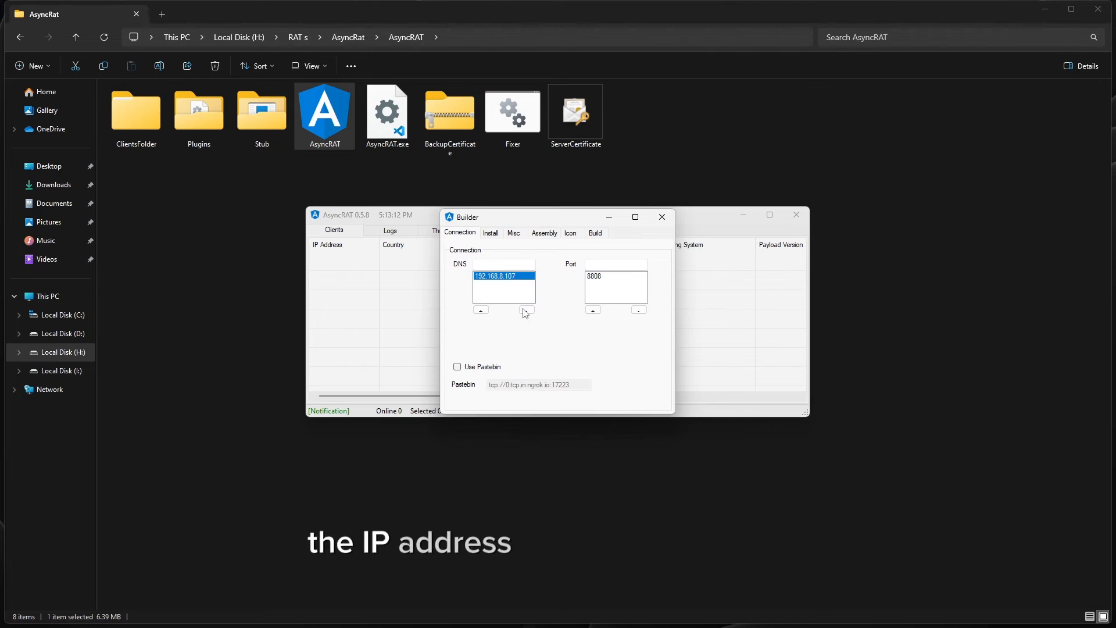
left_click(525, 309)
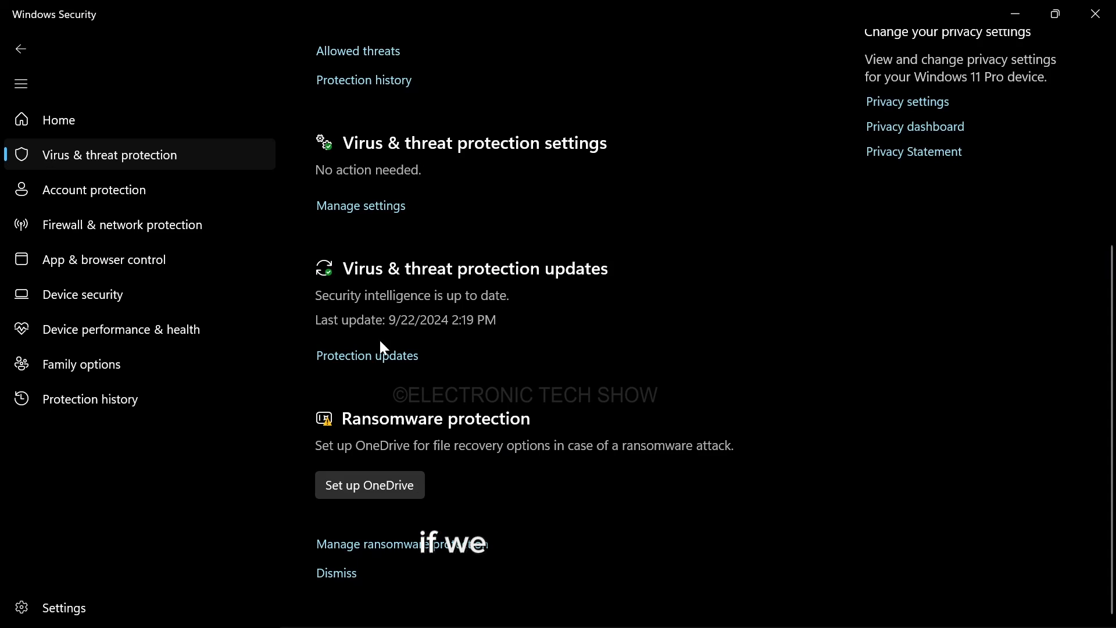
Step: Add a folder exclusion in Defender's Exclusions list using Select Folder
scroll("down", 3)
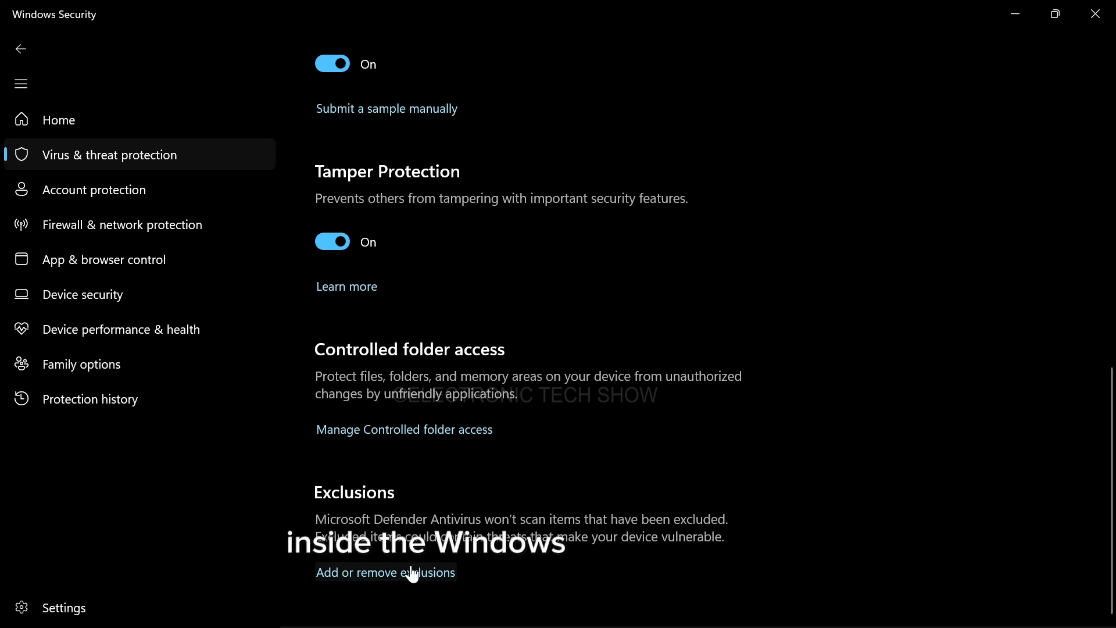
left_click(385, 571)
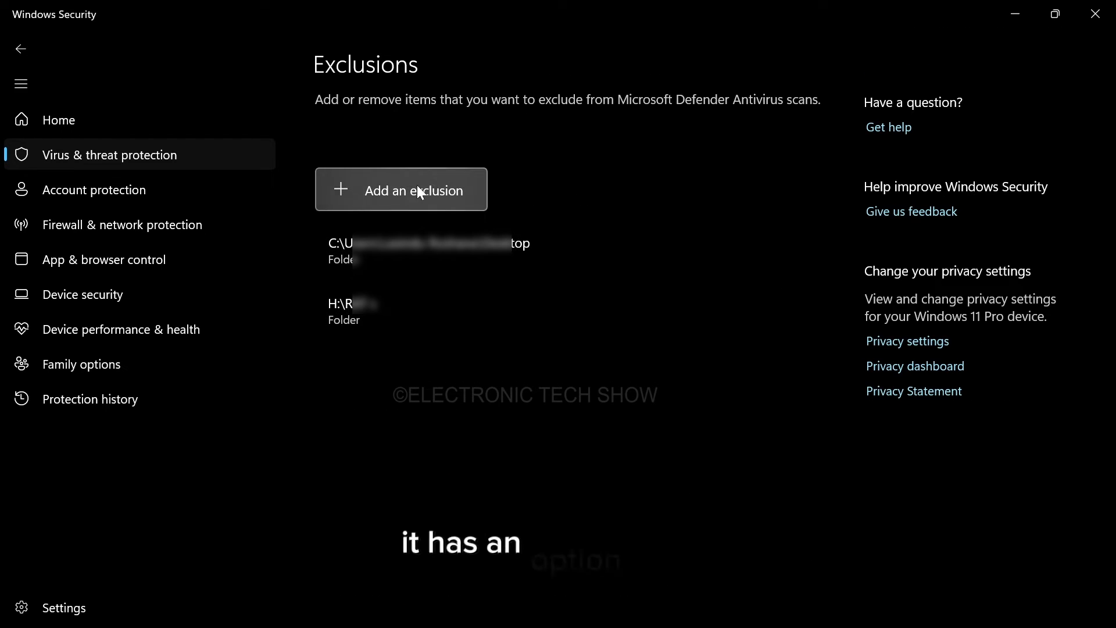
mouse_move(541, 176)
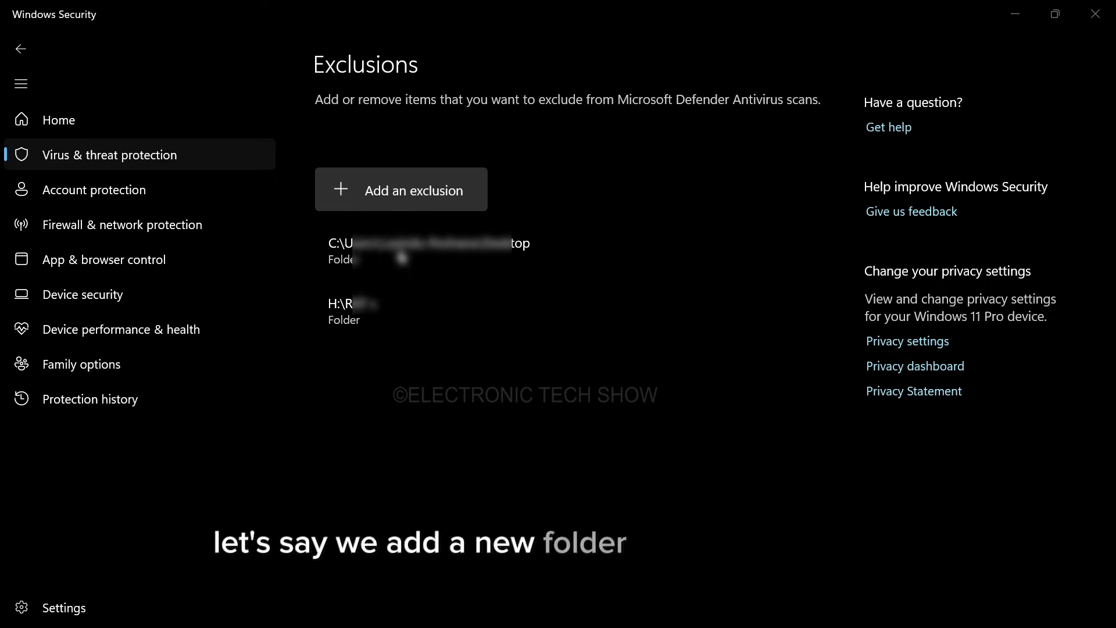
left_click(401, 191)
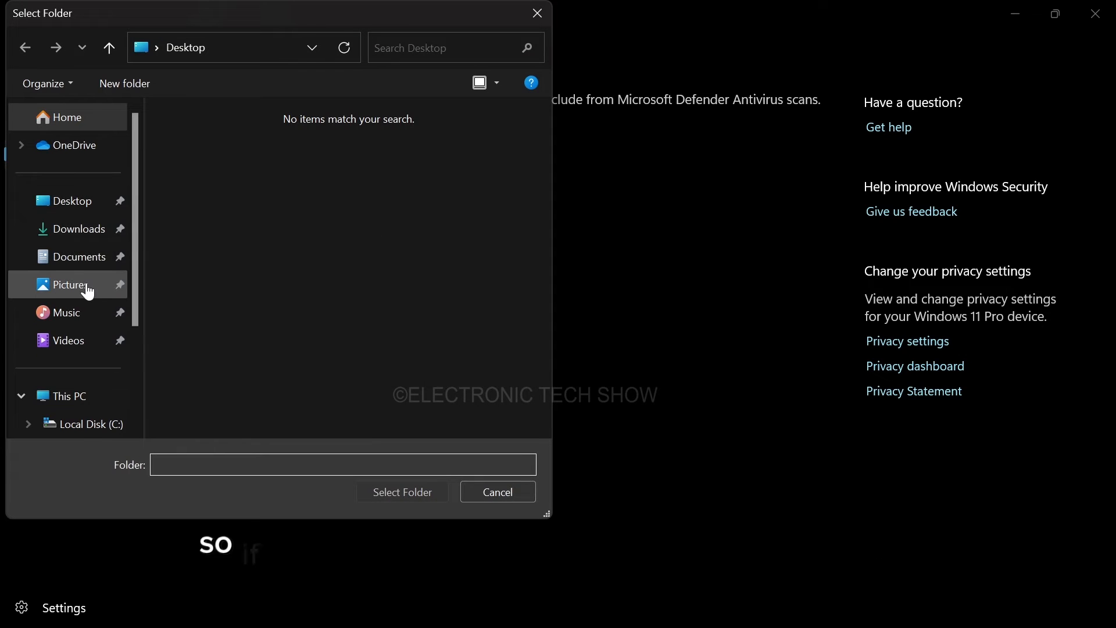
left_click(83, 256)
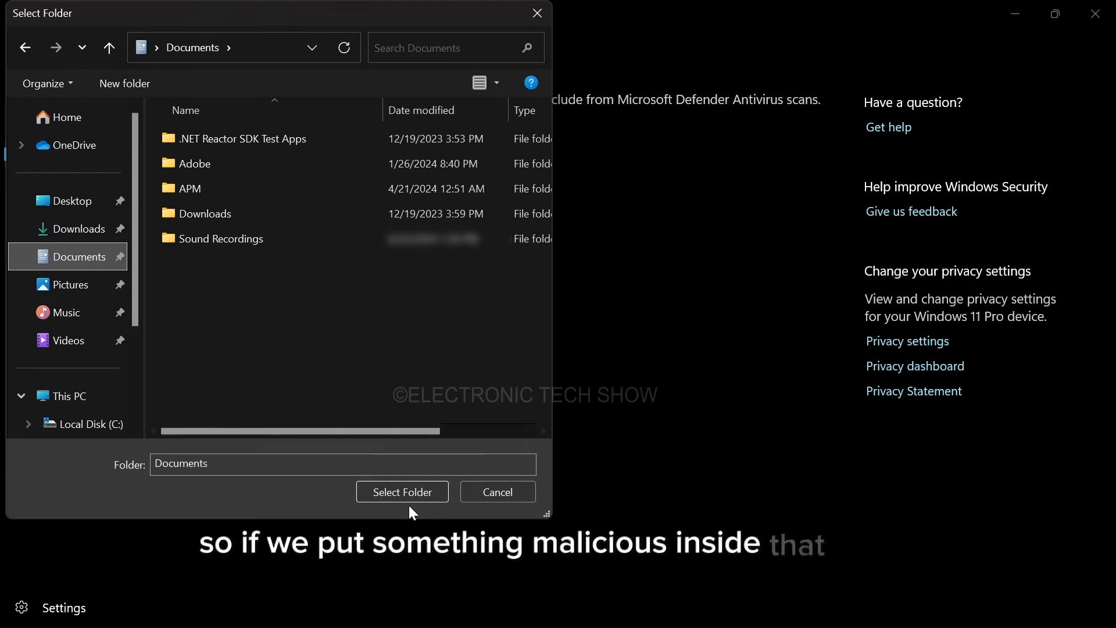
left_click(402, 492)
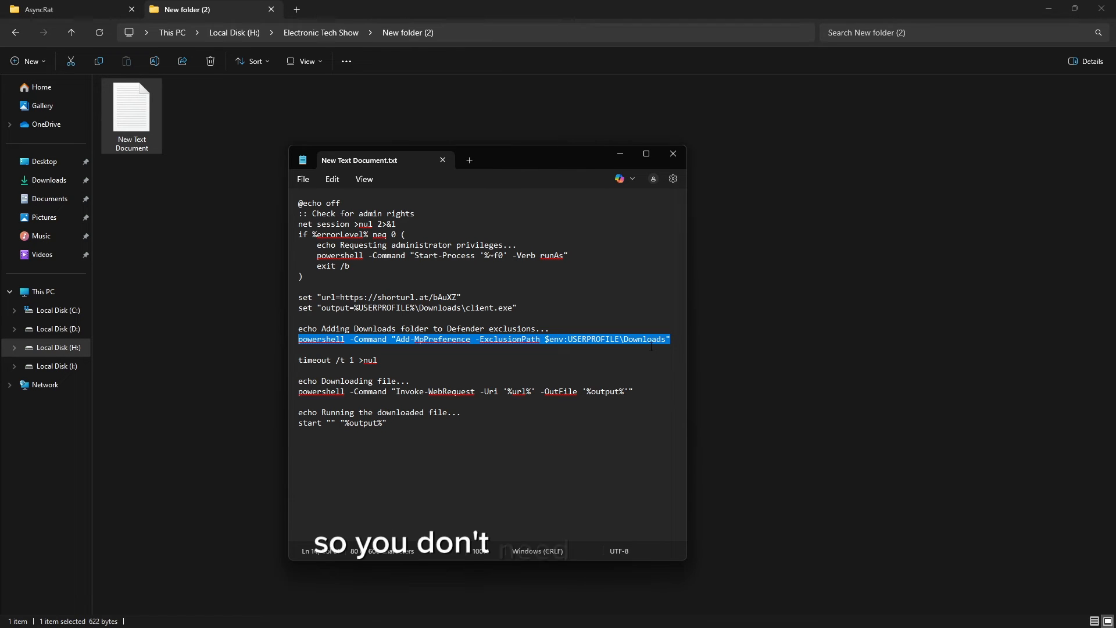
Step: Highlight the Add-MpPreference exclusion line in the batch script
left_click(361, 338)
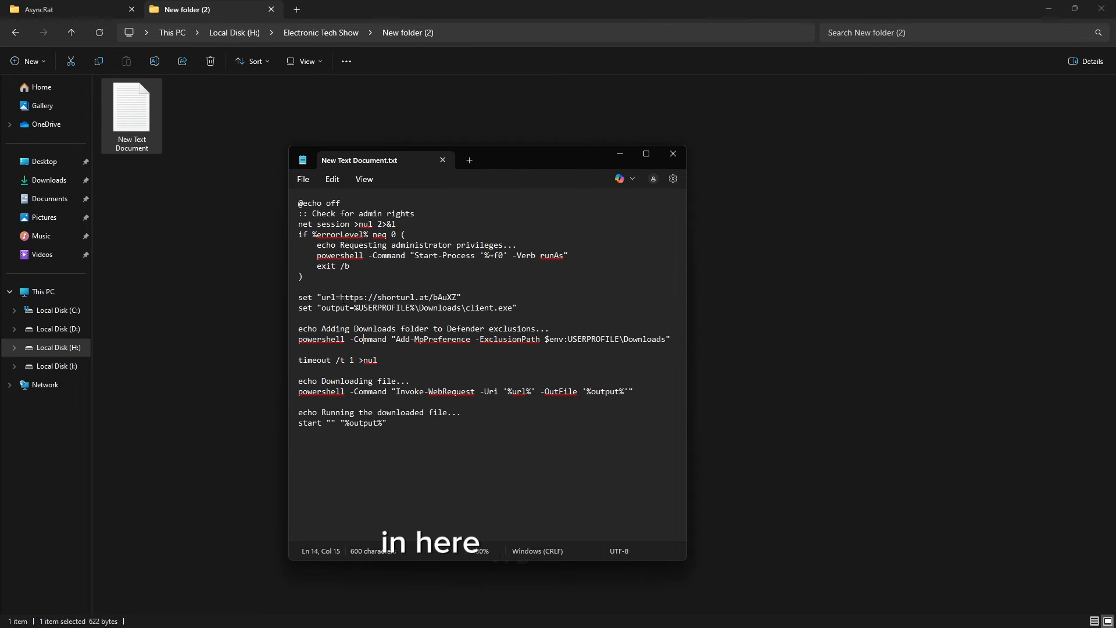
left_click_drag(340, 297, 425, 297)
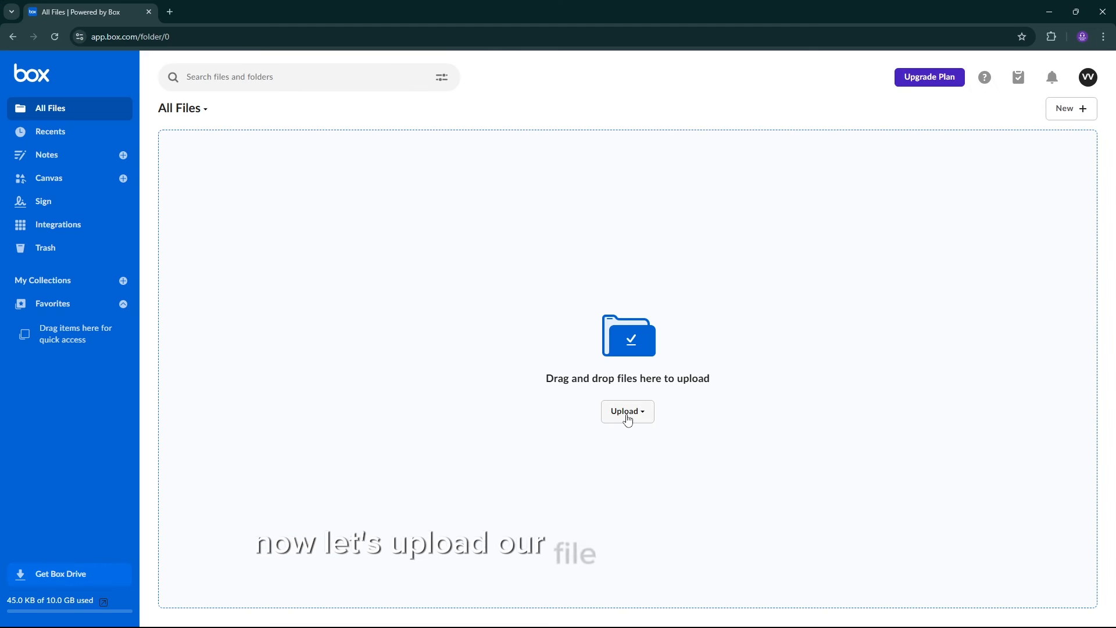
Step: Upload the AsyncClient file from the AsyncRAT folder into Box All Files
left_click(627, 412)
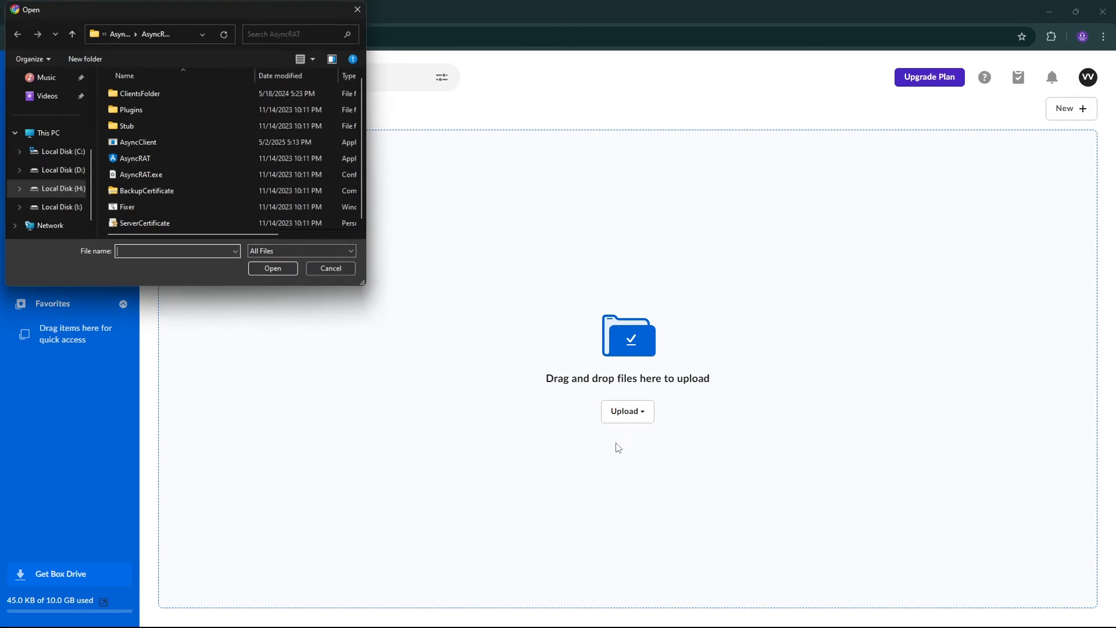
left_click(136, 141)
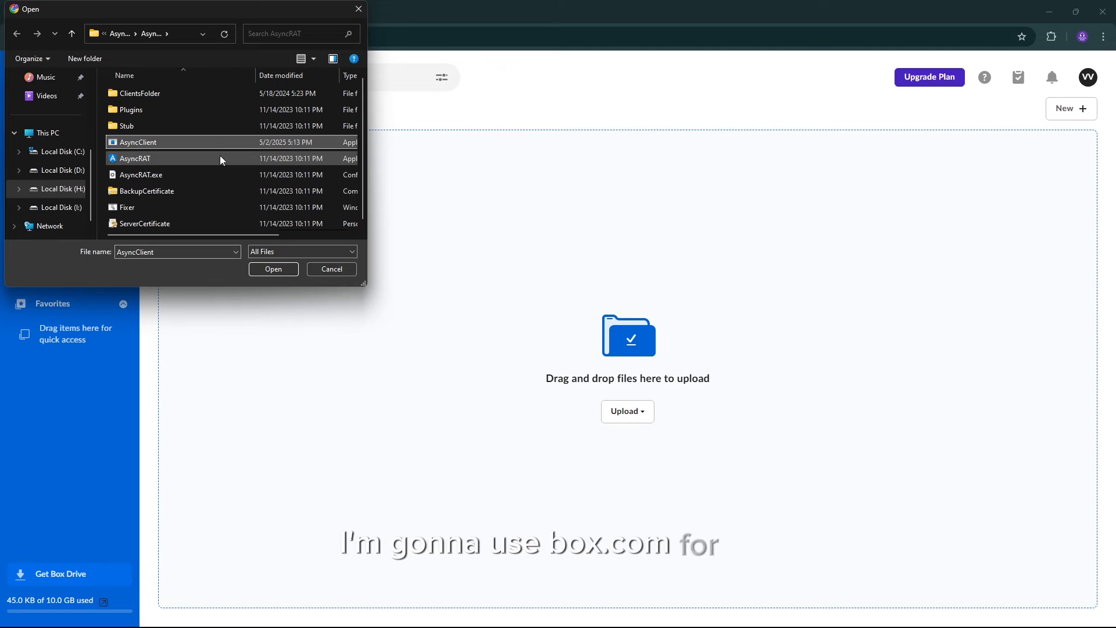
left_click(274, 268)
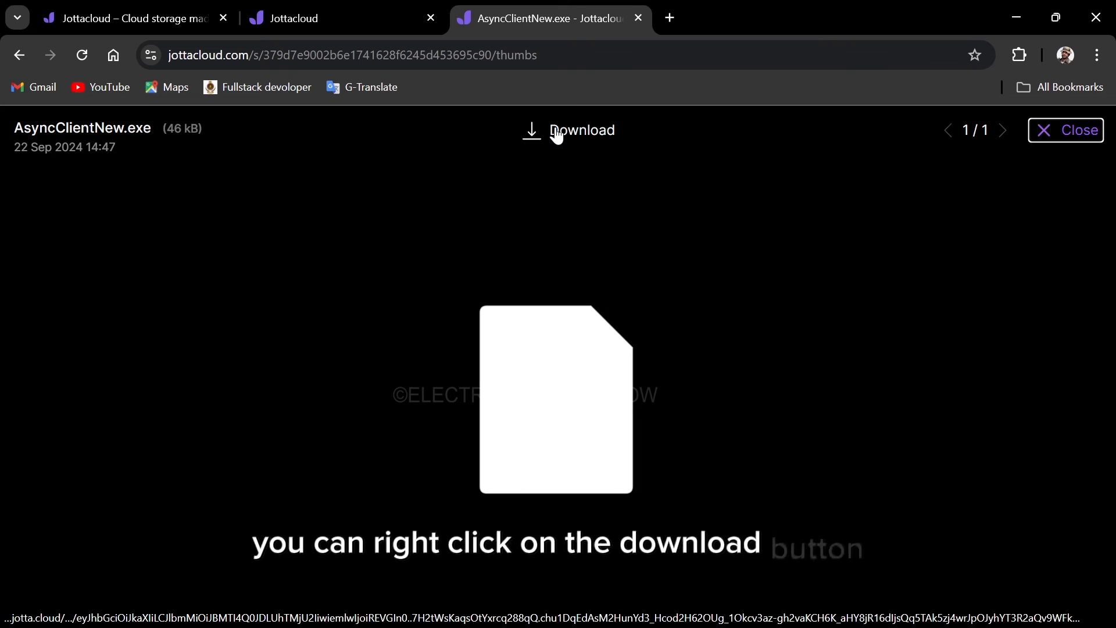
Step: Copy the Download button's link address for AsyncClientNew.exe
right_click(580, 131)
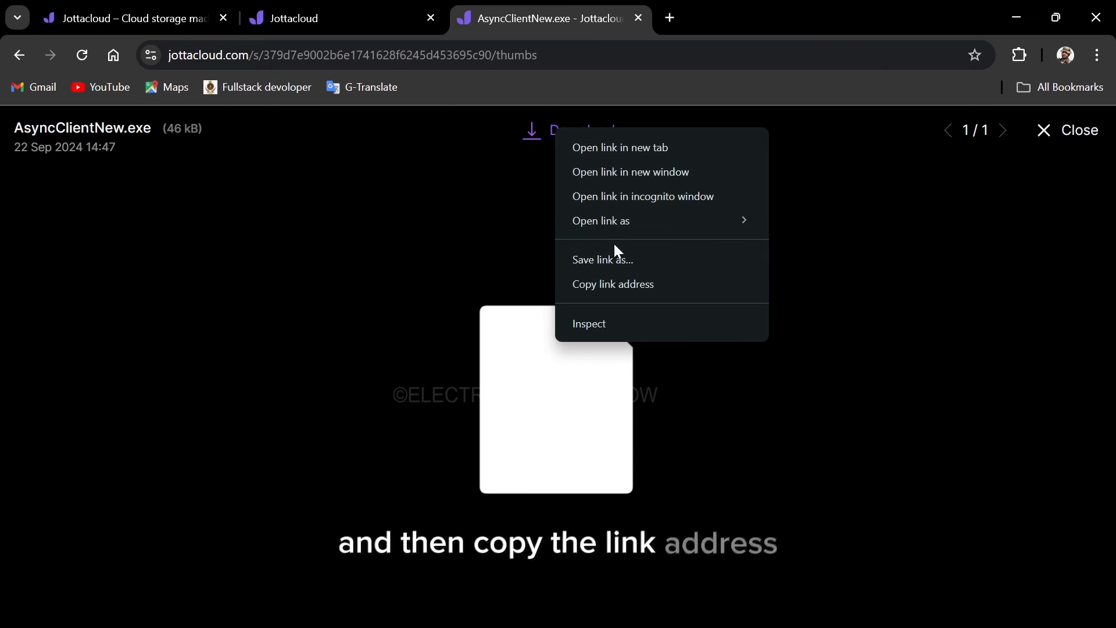
left_click(611, 283)
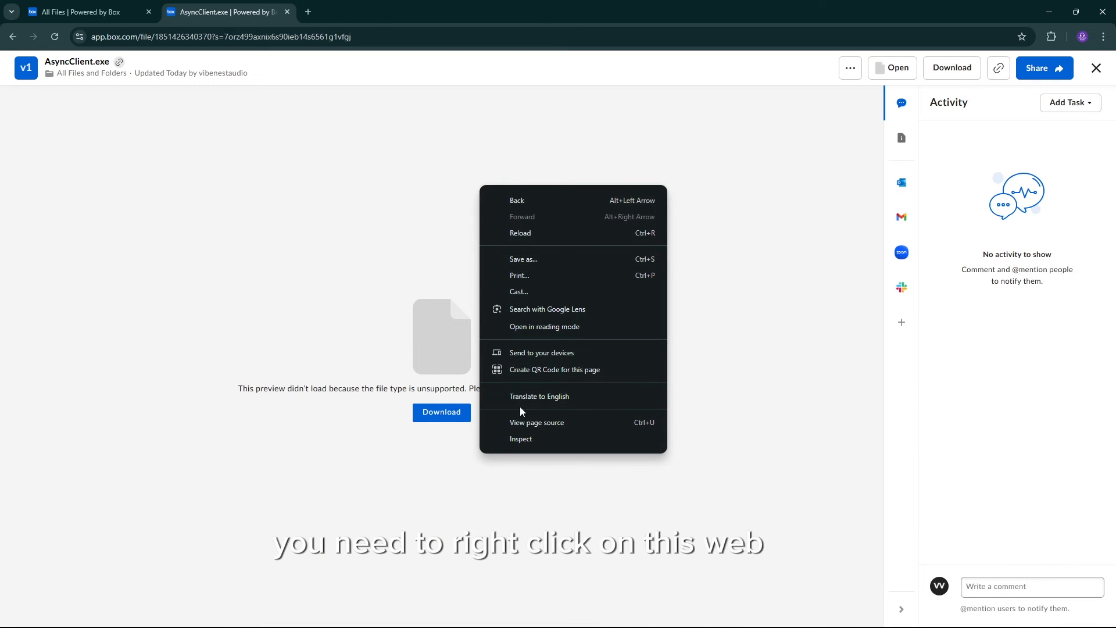
Step: Capture AsyncClient.exe's download request in the Network tab and copy its boxcloud URL
left_click(520, 438)
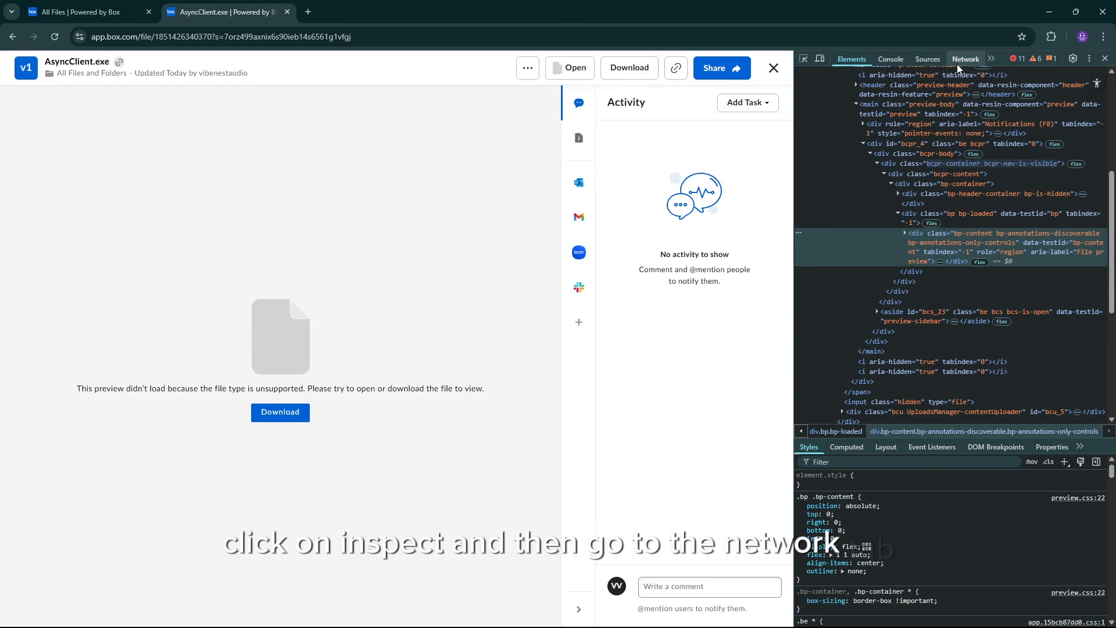
left_click(965, 60)
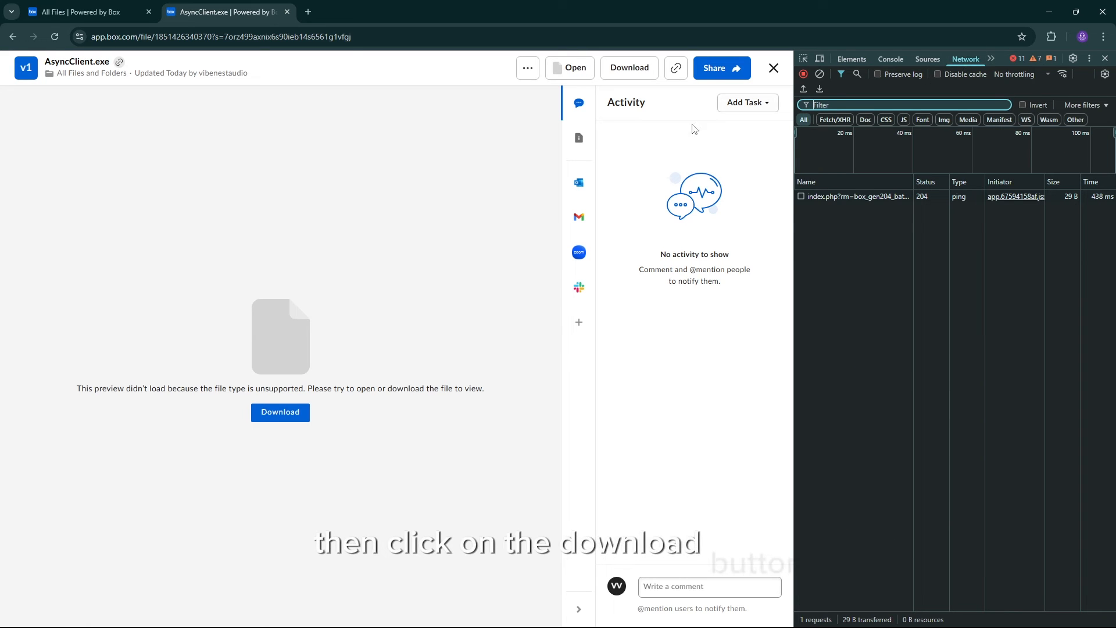
left_click(279, 412)
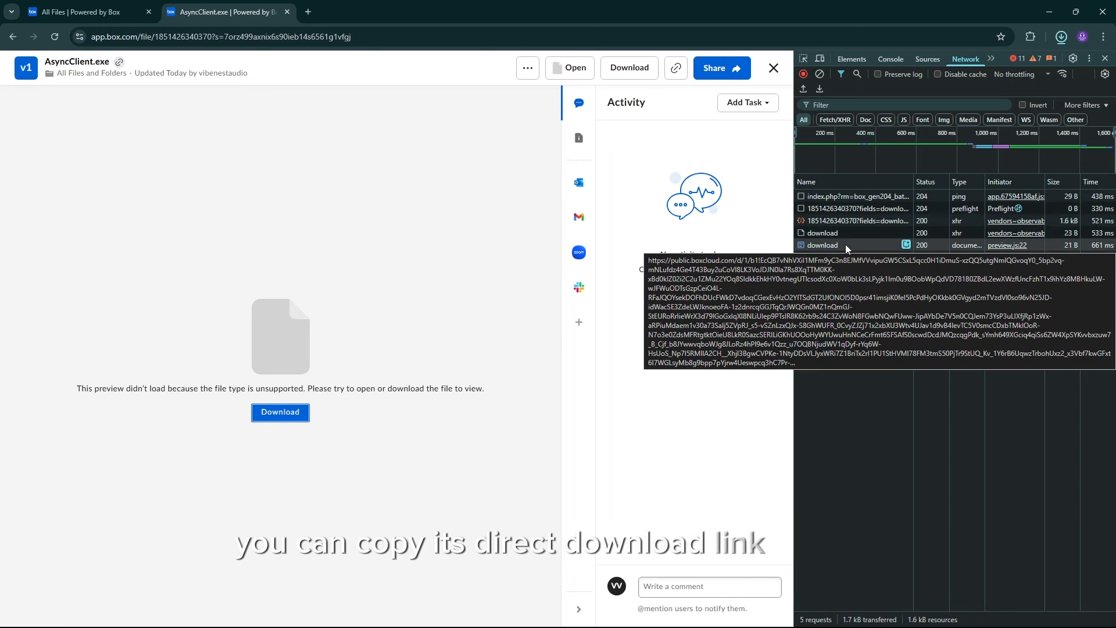
right_click(822, 244)
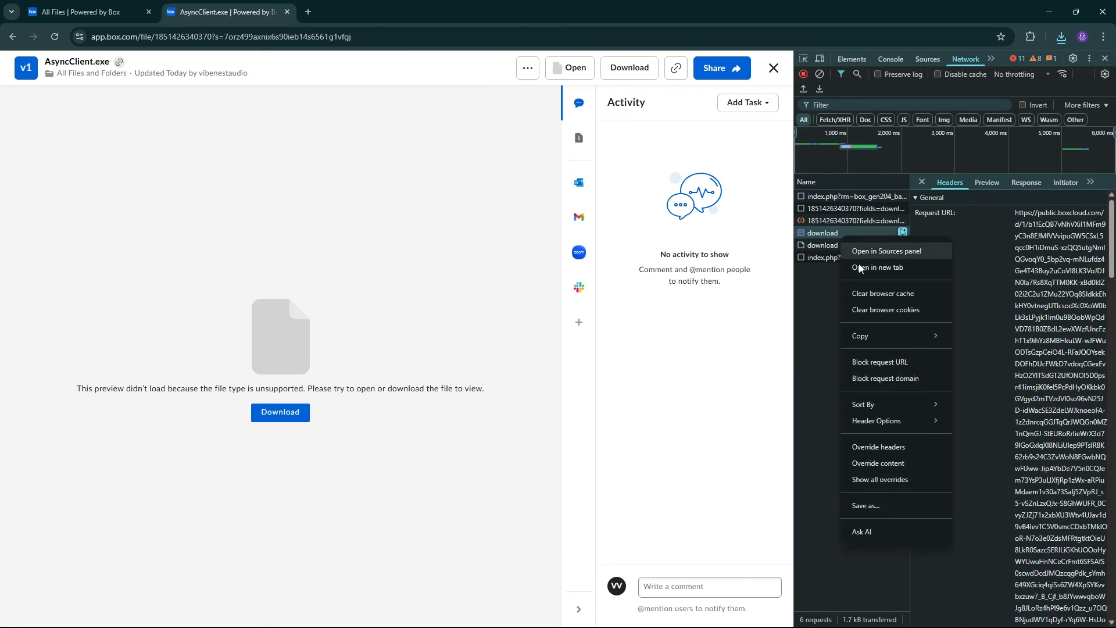
left_click(971, 336)
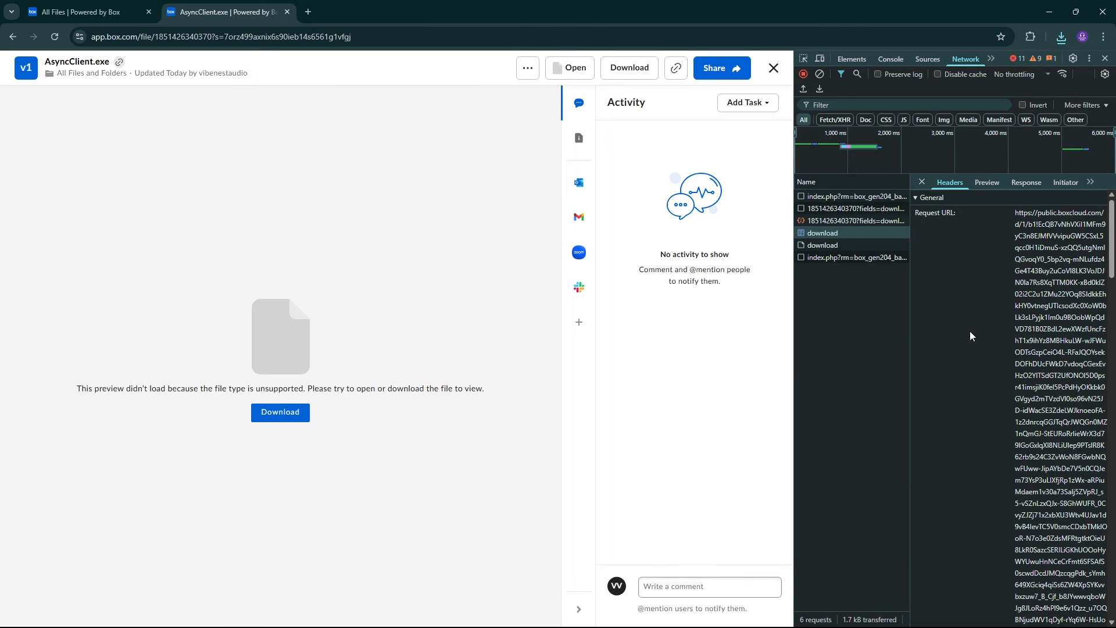
left_click(308, 11)
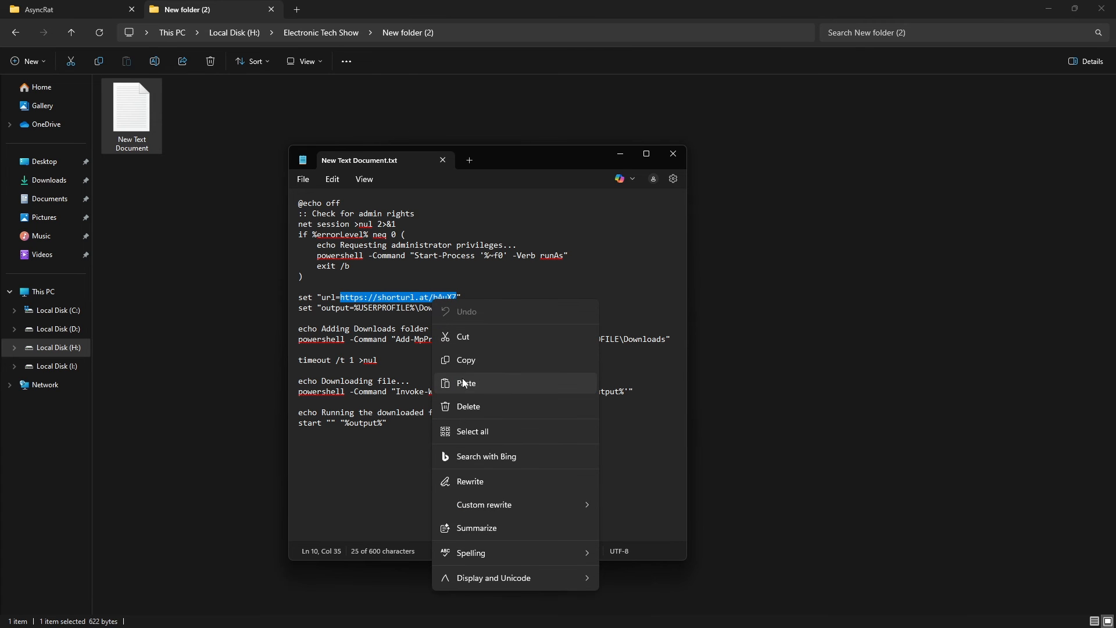
Step: Paste the boxcloud link over the short URL and save the script as client.bat
left_click(302, 178)
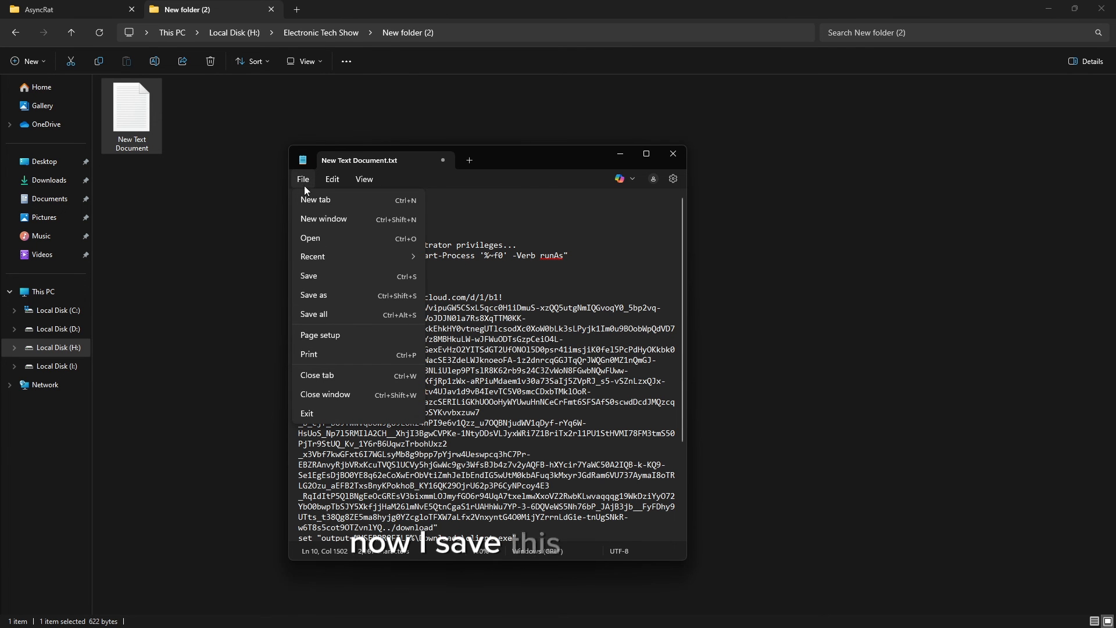
left_click(313, 295)
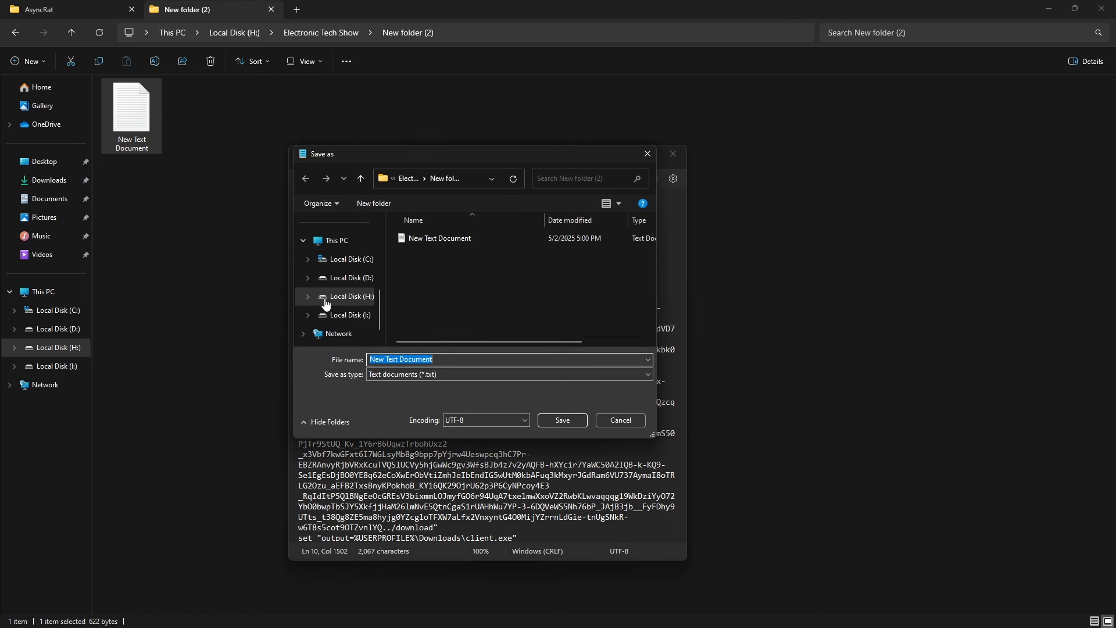
type("client.bat")
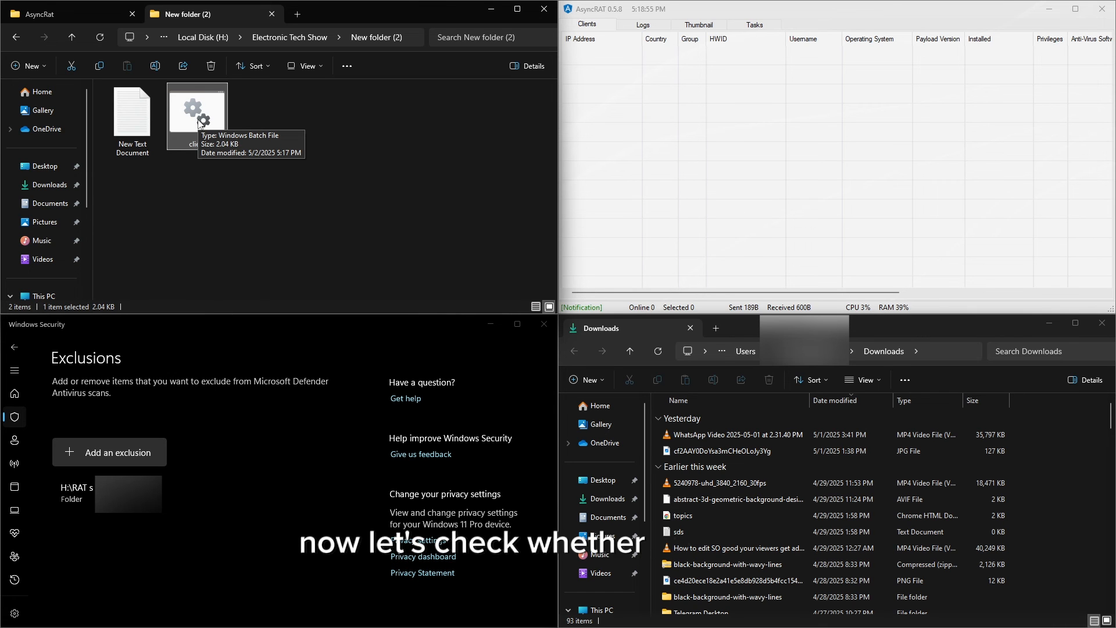
Step: Run client.bat from the folder in File Explorer
double_click(196, 114)
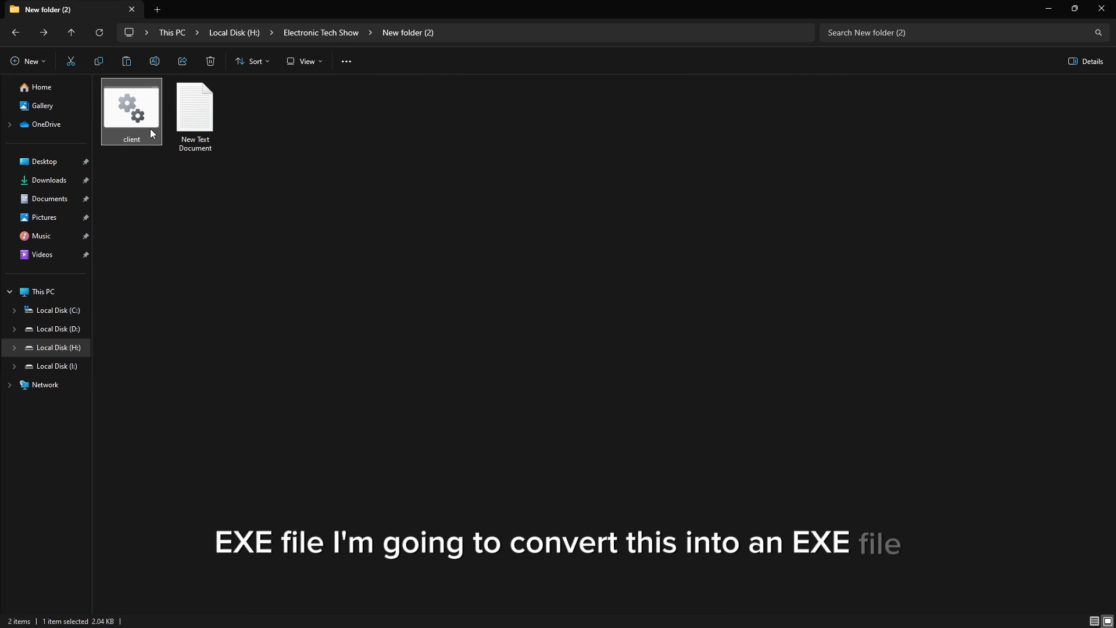
Step: Start a self-extracting WinRAR archive of client.bat and show its advanced settings
right_click(131, 107)
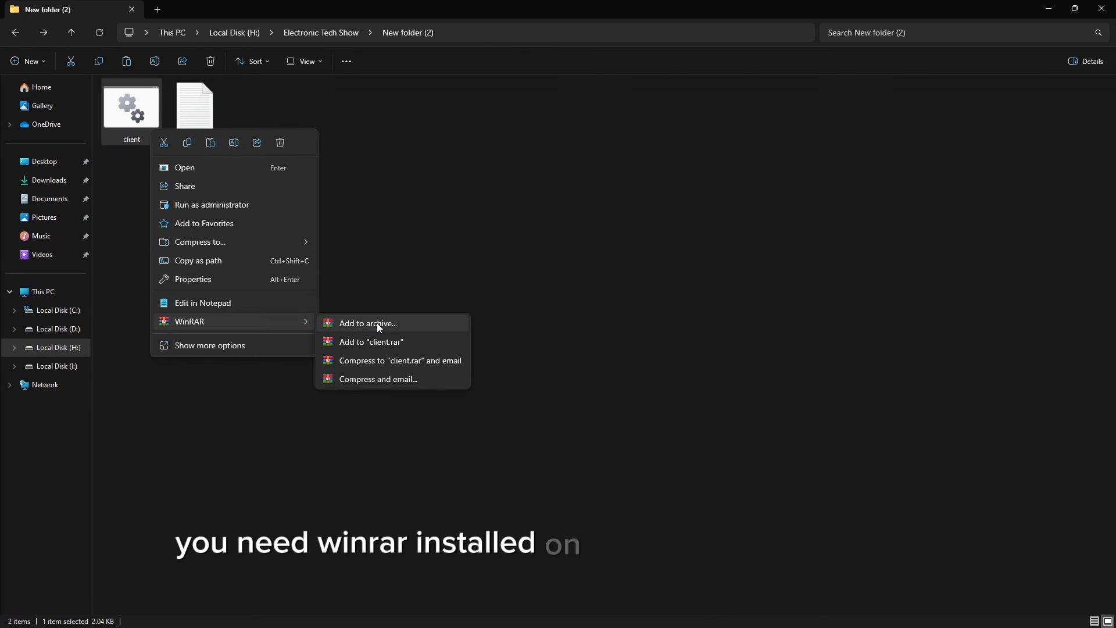
left_click(368, 324)
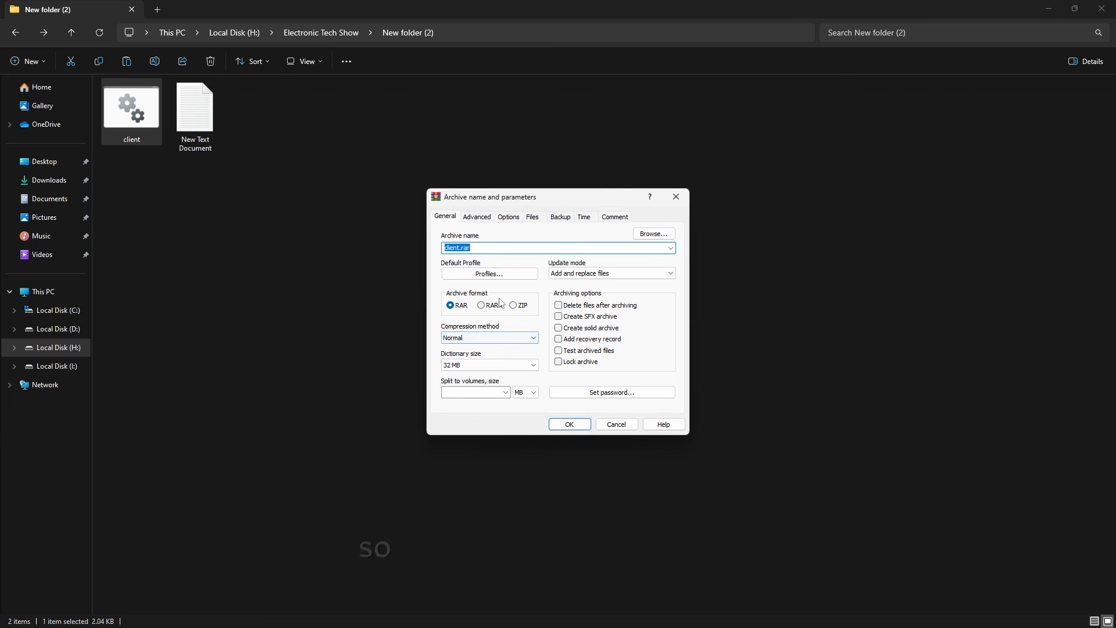
left_click(558, 316)
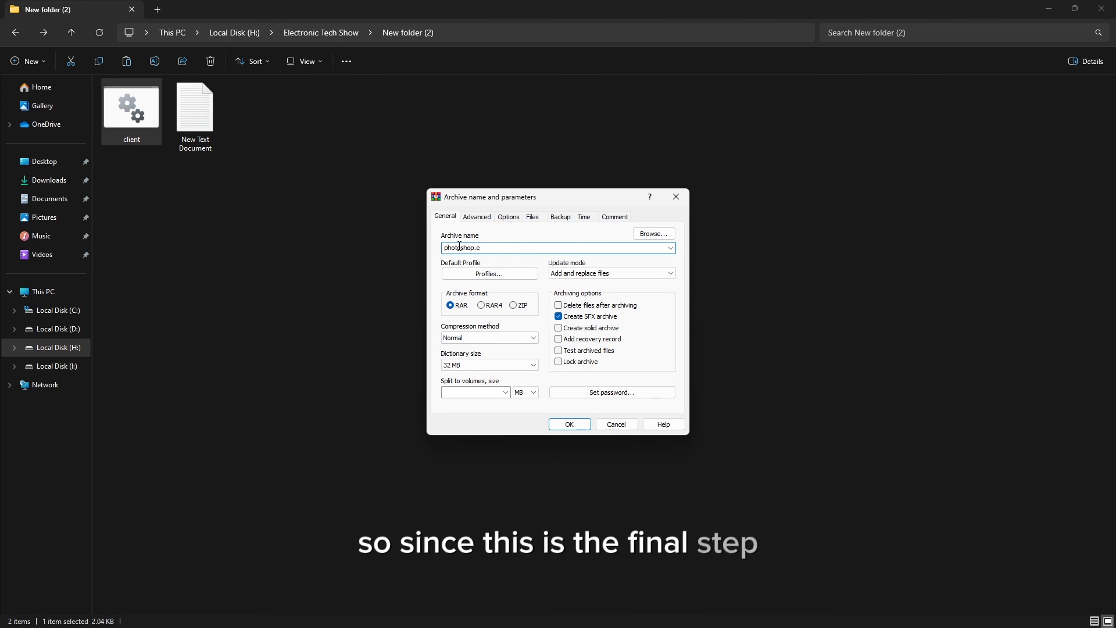
left_click(476, 217)
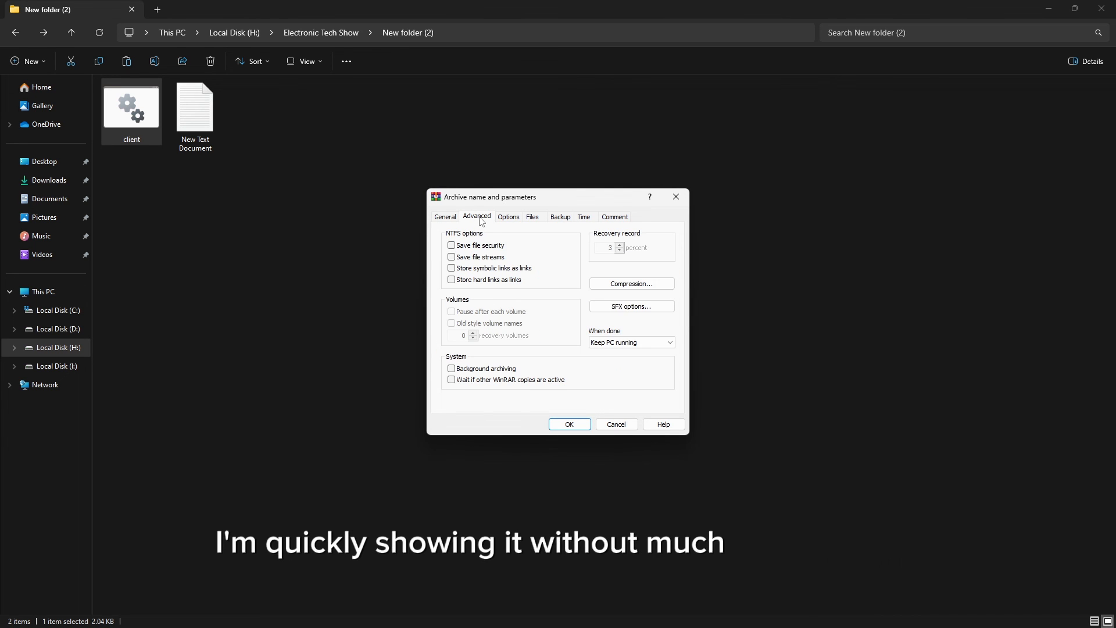
Step: Build photoshop SFX that runs client after extraction, hides all windows, overwrites all files
left_click(630, 307)
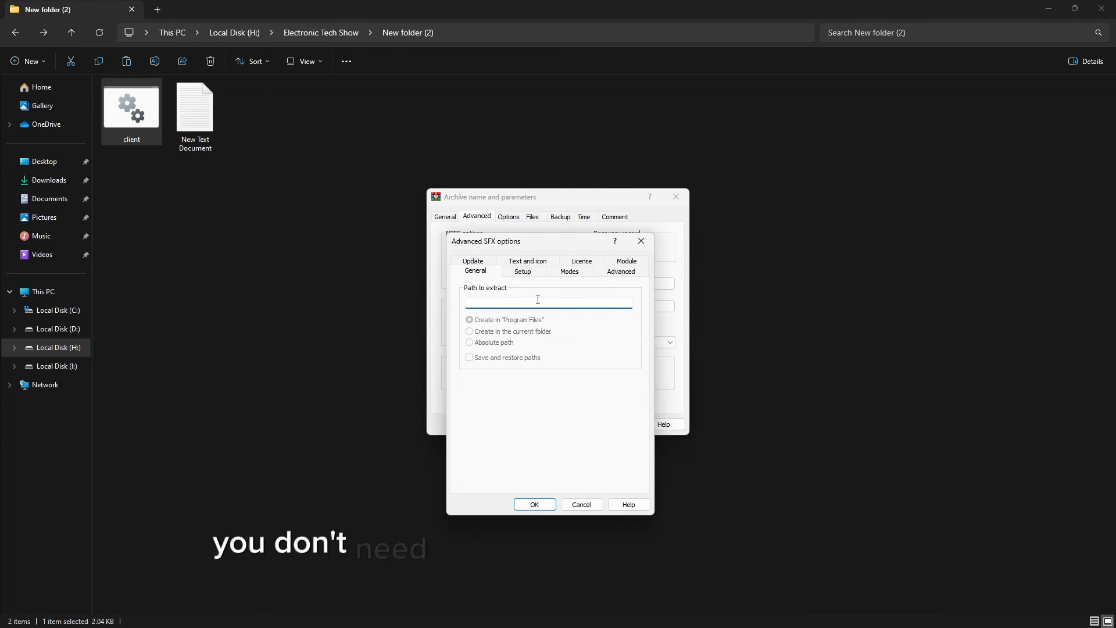
left_click(473, 262)
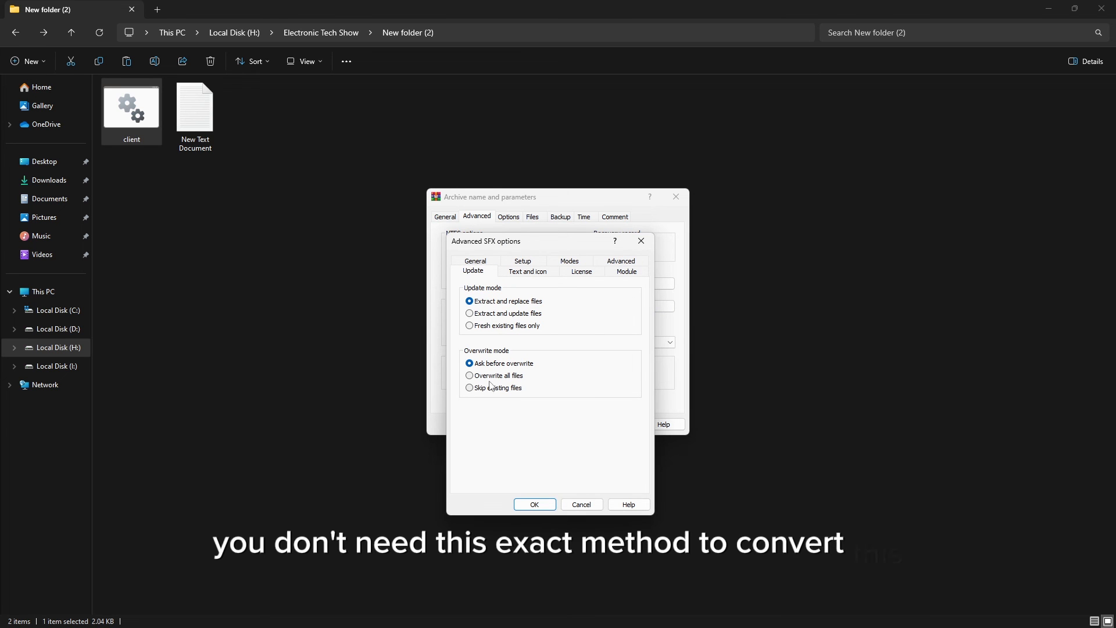
left_click(520, 271)
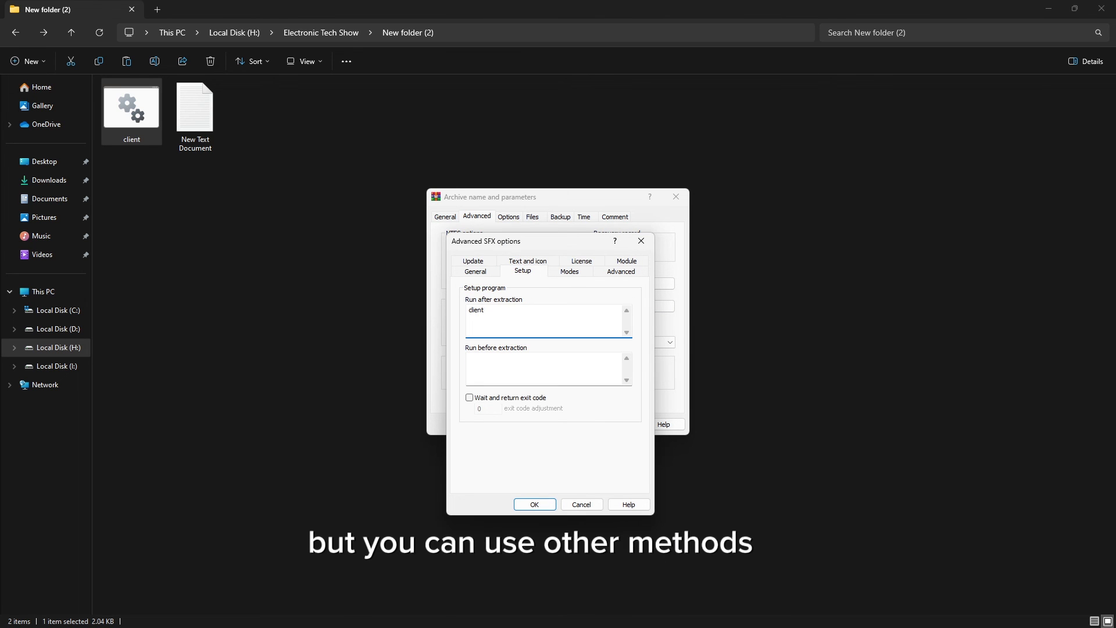
left_click(569, 271)
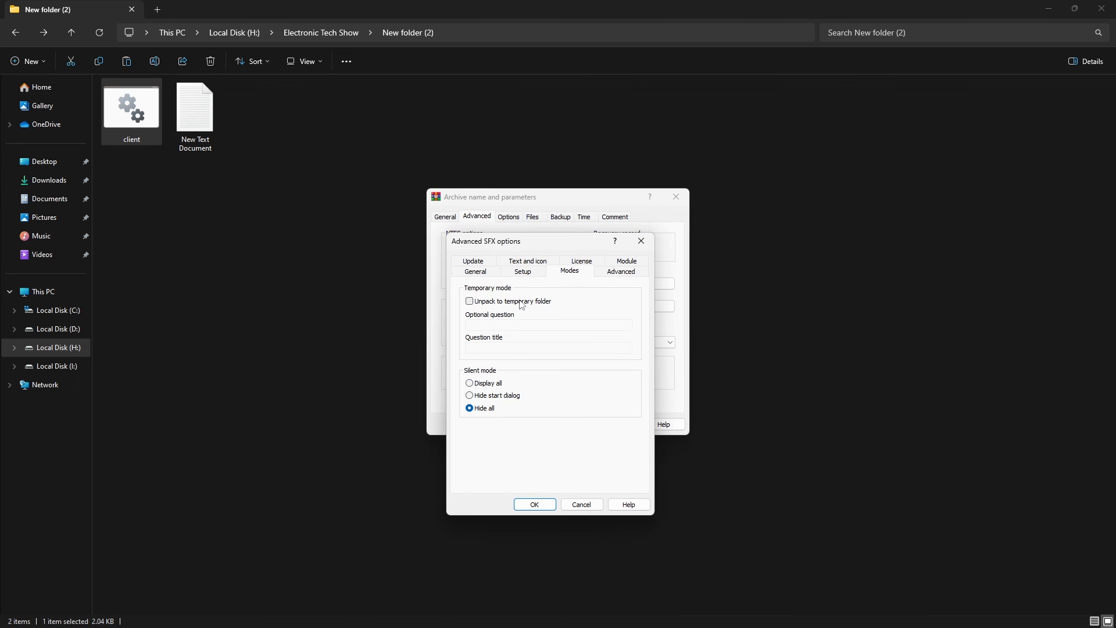
left_click(472, 260)
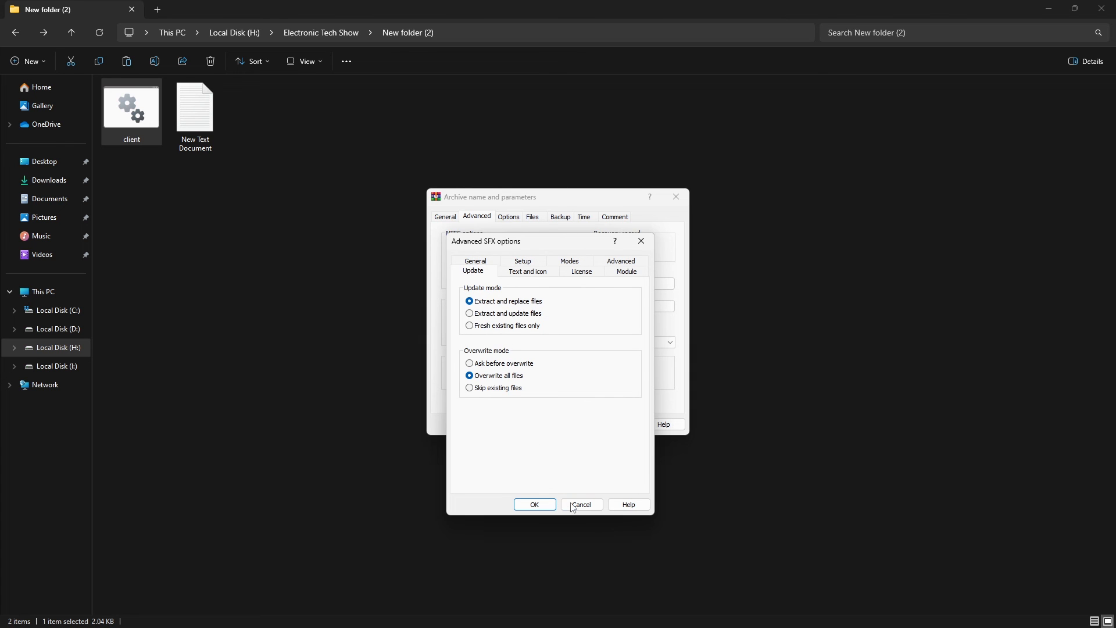
left_click(581, 504)
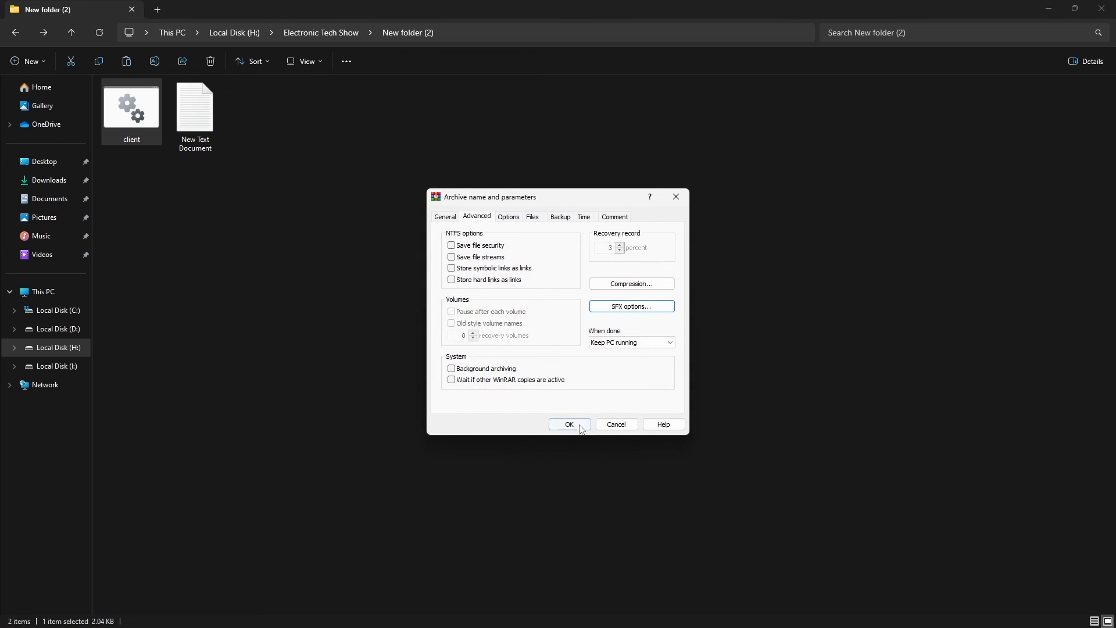
left_click(568, 424)
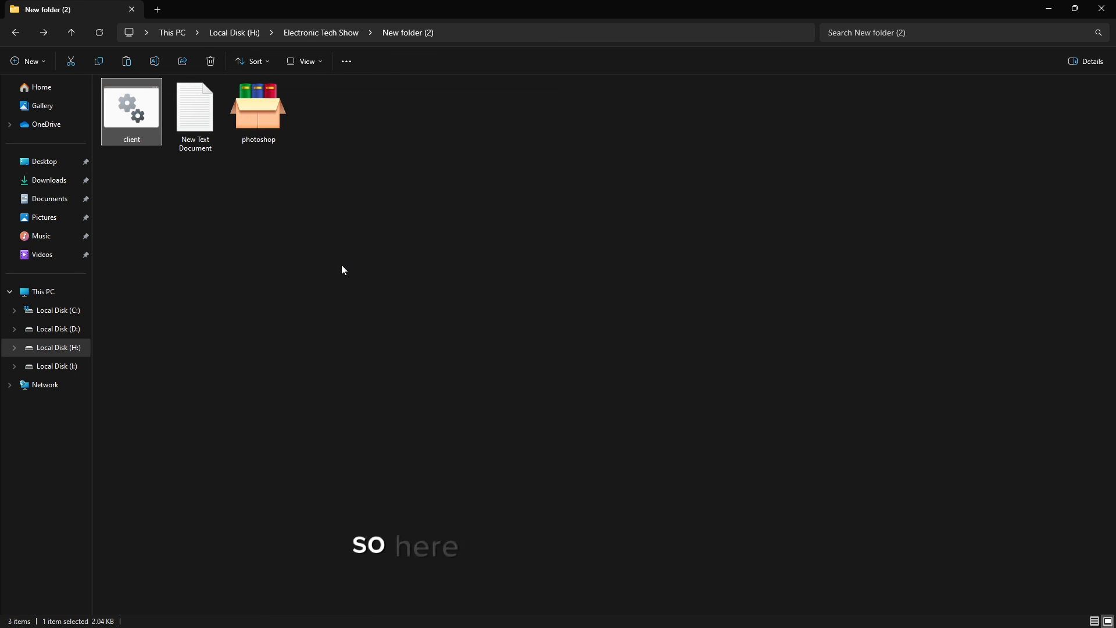
left_click(258, 111)
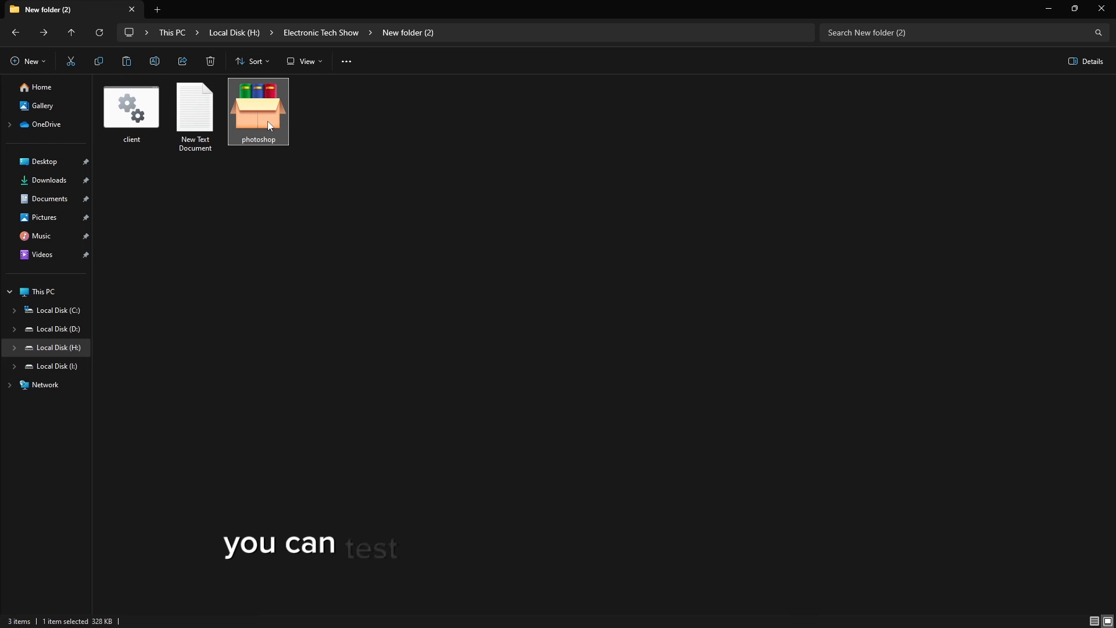